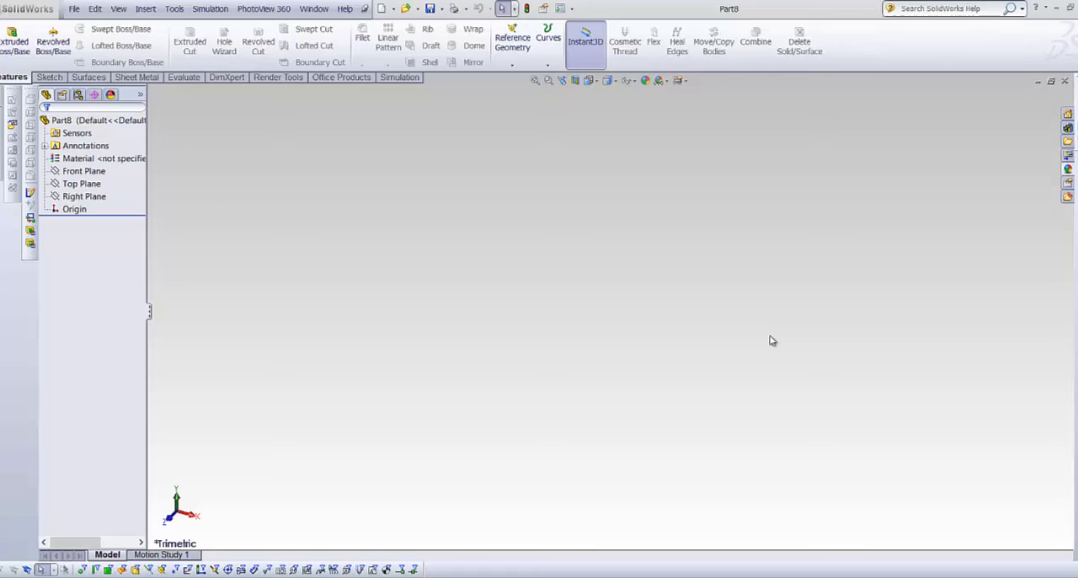
{"action": "mouse_move", "coordinate": [906, 234]}
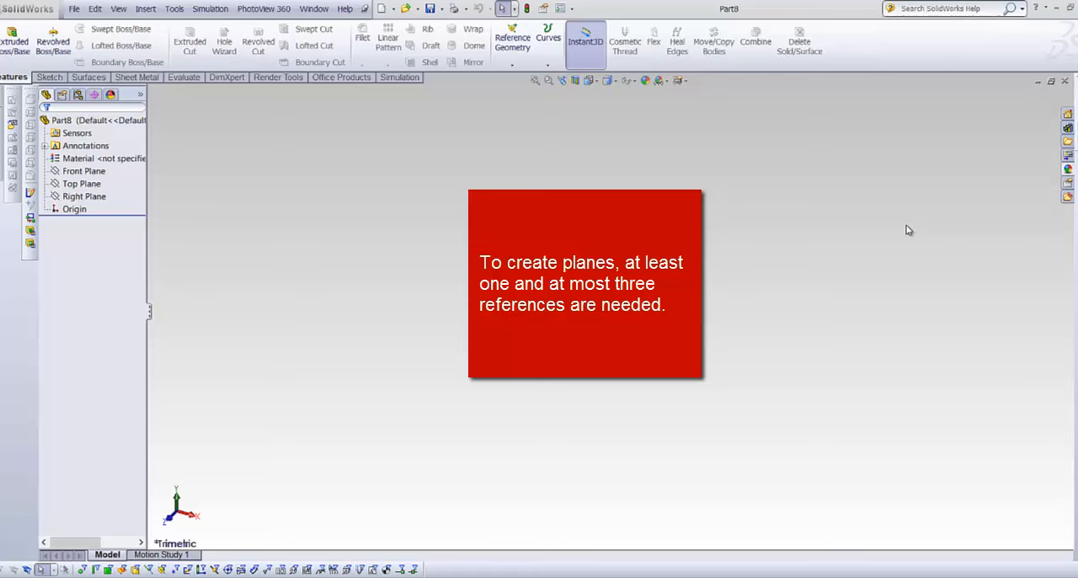
Start a new reference plane offset 100 mm from the Front Plane as first reference.
{"action": "left_click", "coordinate": [95, 158]}
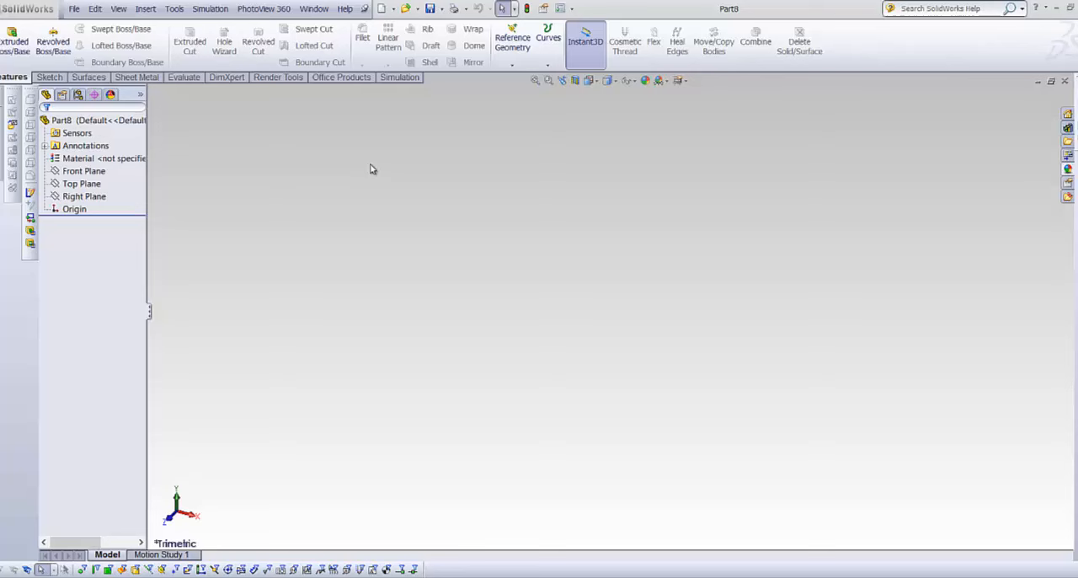
{"action": "mouse_move", "coordinate": [682, 305]}
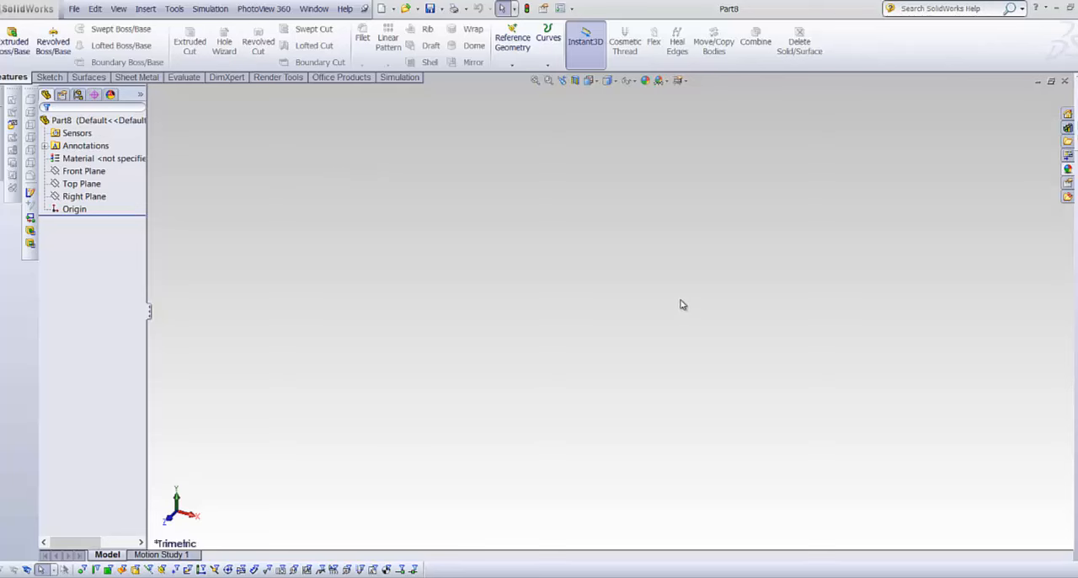
{"action": "mouse_move", "coordinate": [950, 335]}
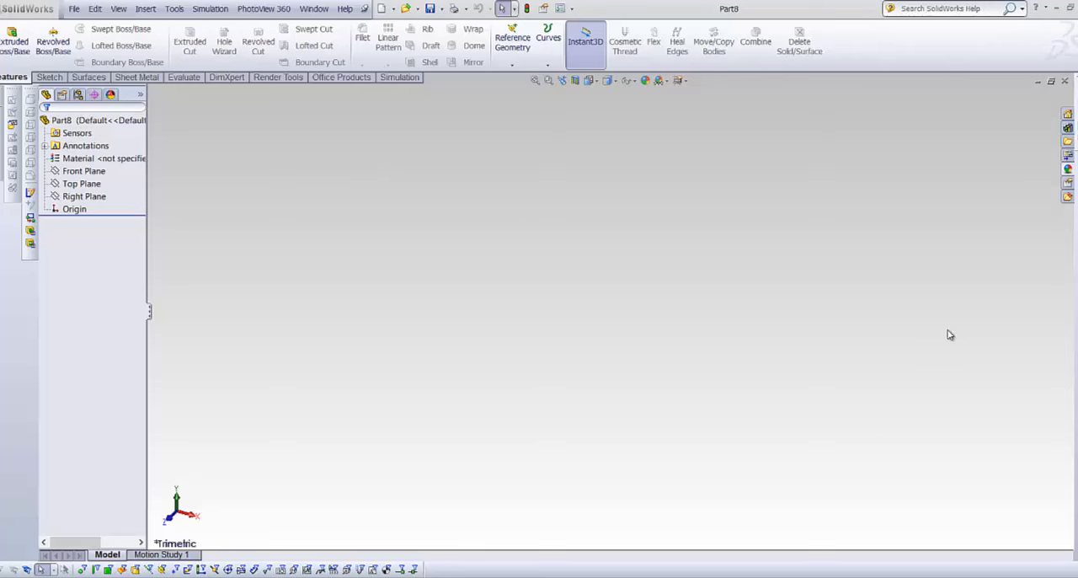
{"action": "left_click", "coordinate": [84, 195]}
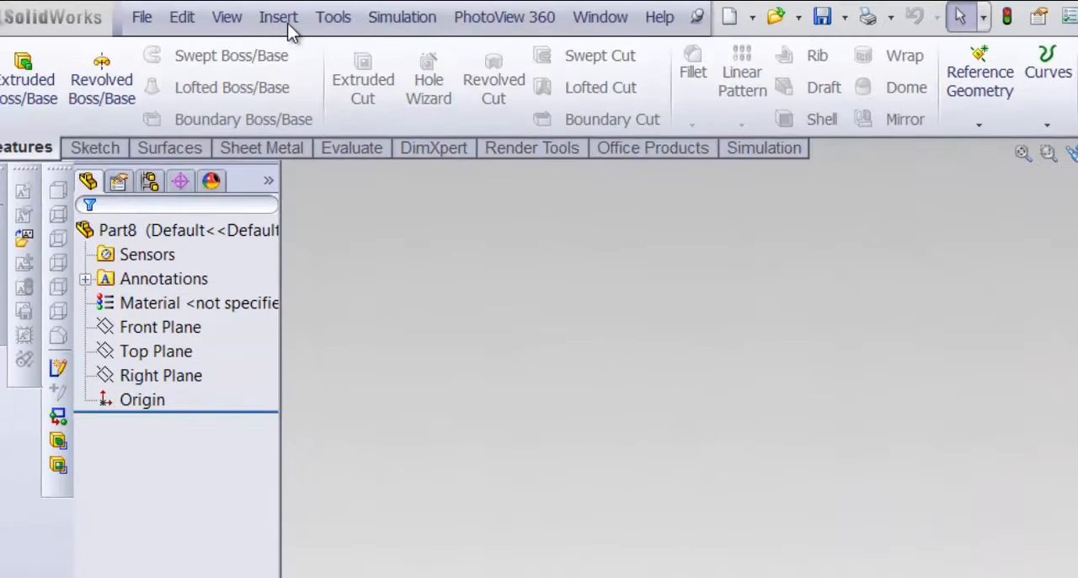
{"action": "left_click", "coordinate": [278, 17]}
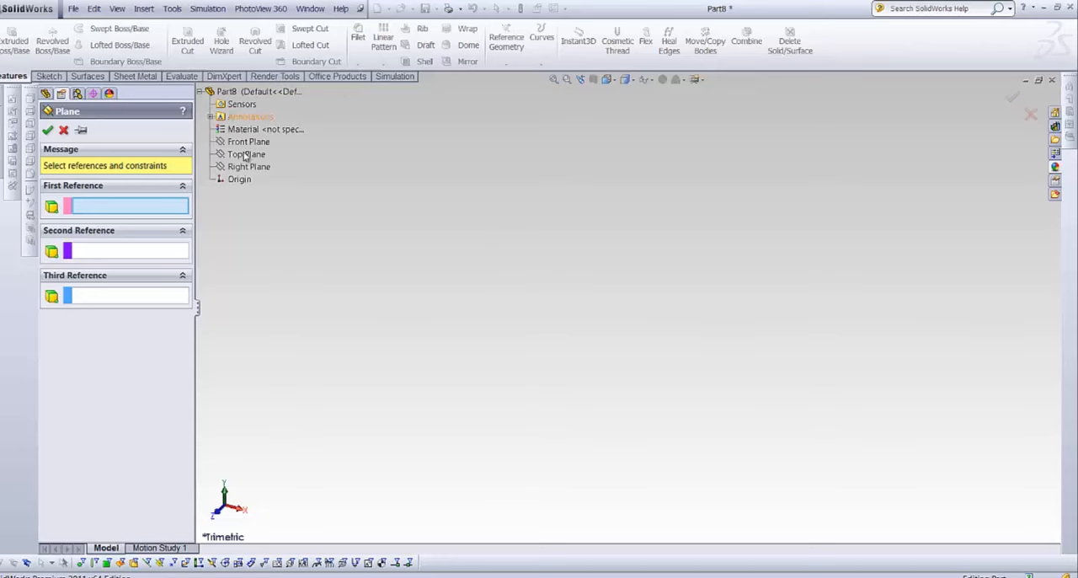
{"action": "left_click", "coordinate": [247, 141]}
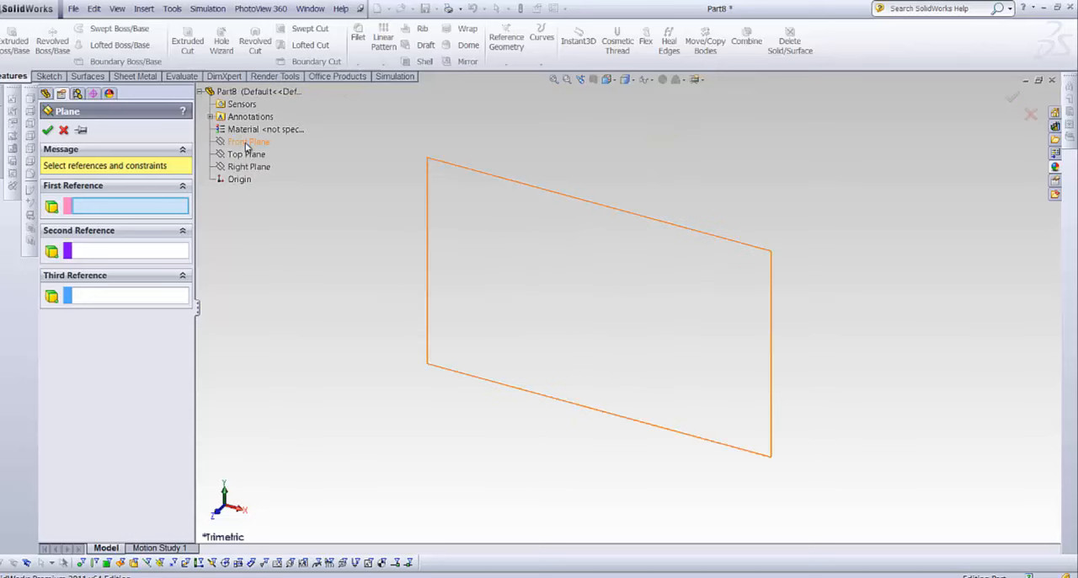
{"action": "left_click", "coordinate": [249, 141]}
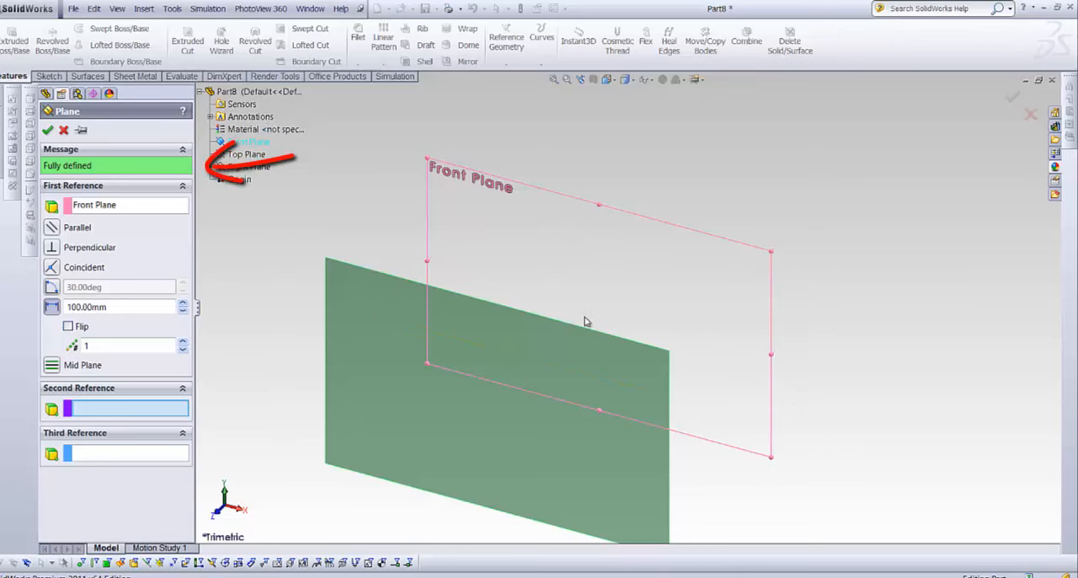
{"action": "mouse_move", "coordinate": [81, 168]}
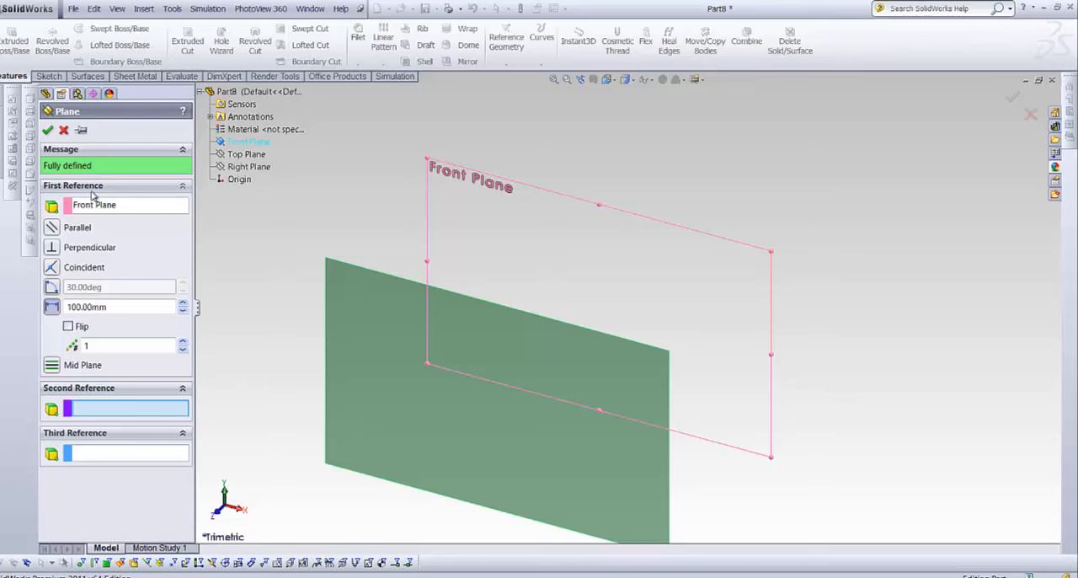
{"action": "mouse_move", "coordinate": [77, 437]}
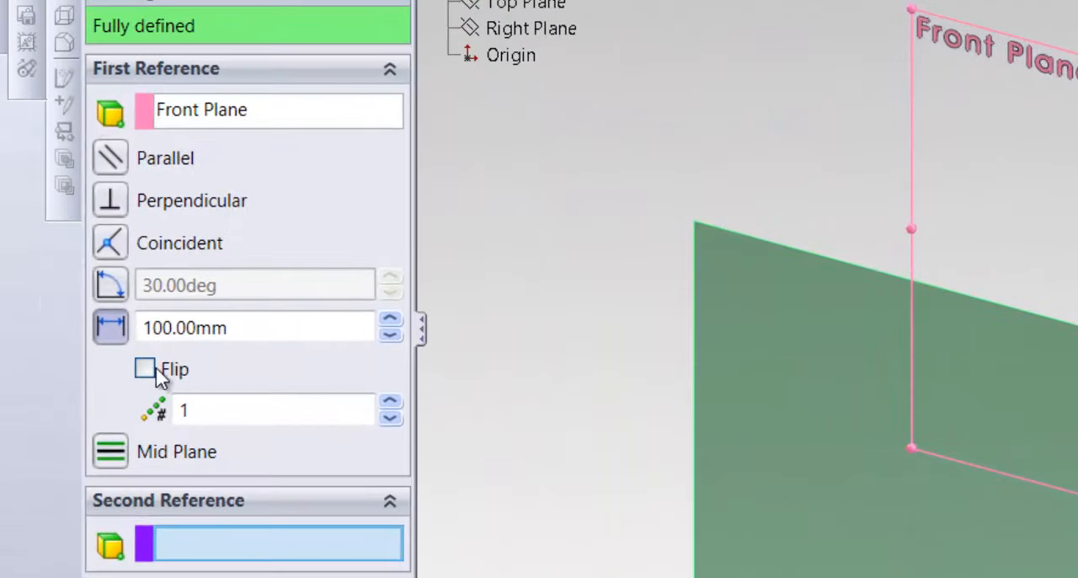
{"action": "mouse_move", "coordinate": [121, 165]}
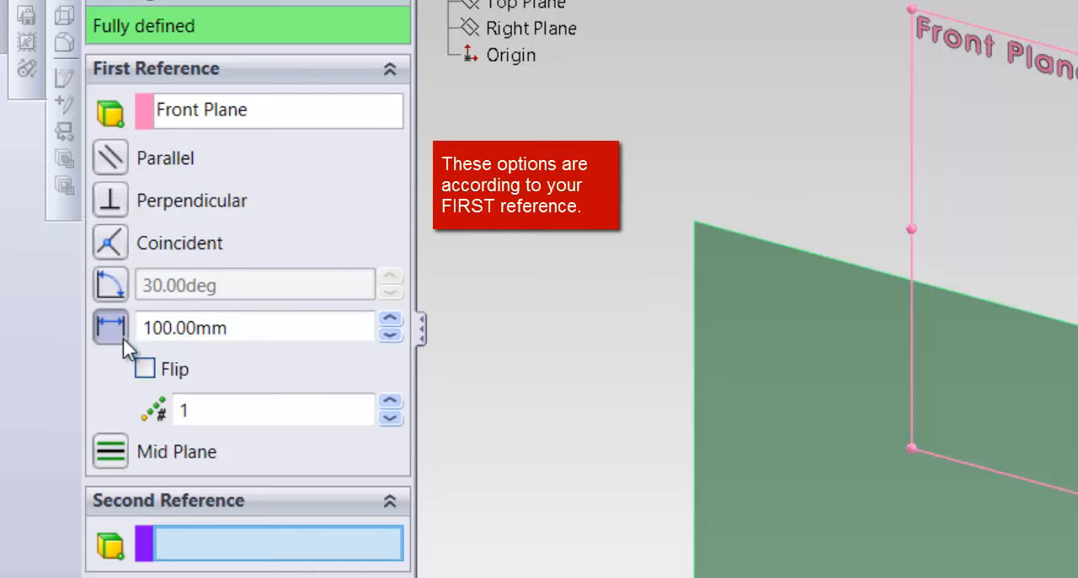
{"action": "mouse_move", "coordinate": [111, 327]}
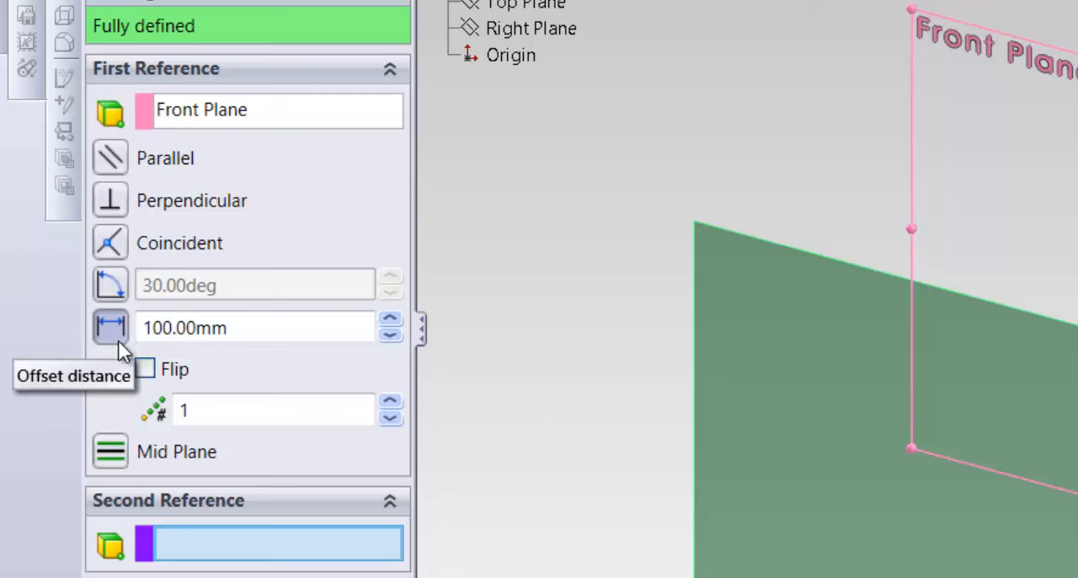
{"action": "mouse_move", "coordinate": [125, 463]}
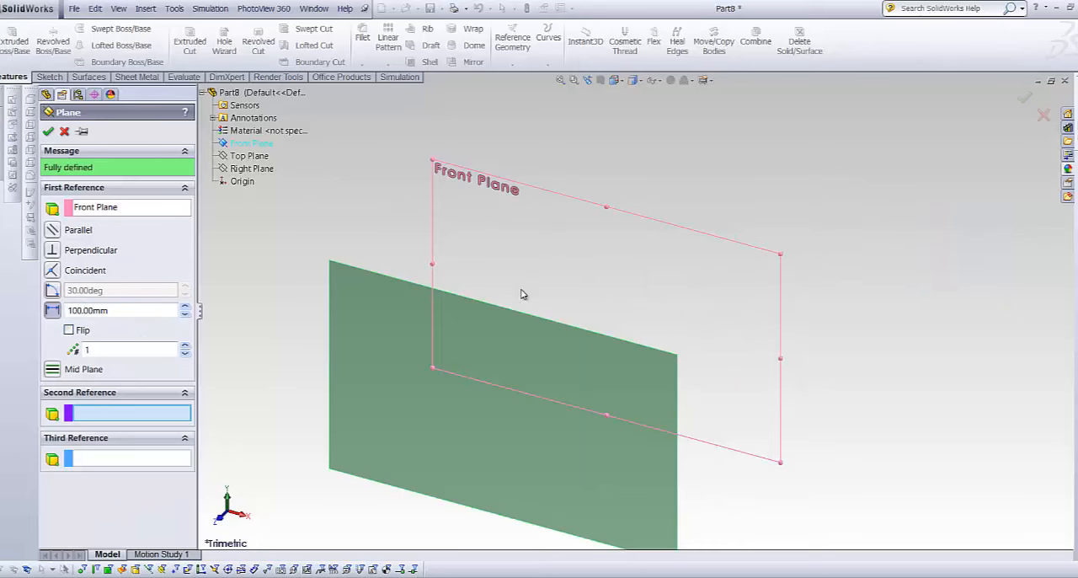
Set offset 10 mm, four planes, flipped to the other side of the Front Plane.
{"action": "left_click", "coordinate": [121, 310]}
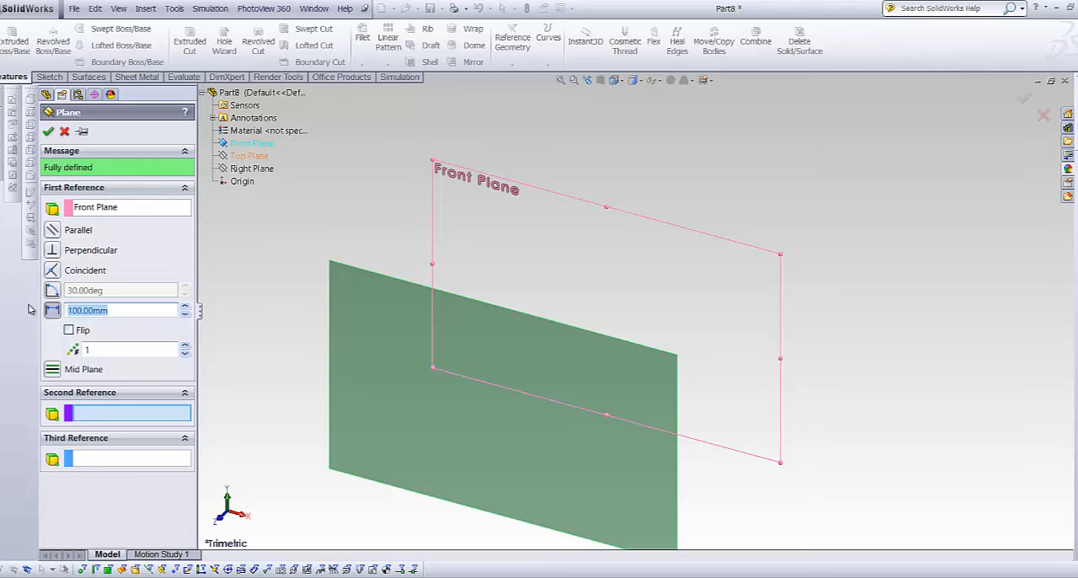
{"action": "type", "text": "10.00mm"}
{"action": "left_click", "coordinate": [128, 349]}
{"action": "type", "text": "4"}
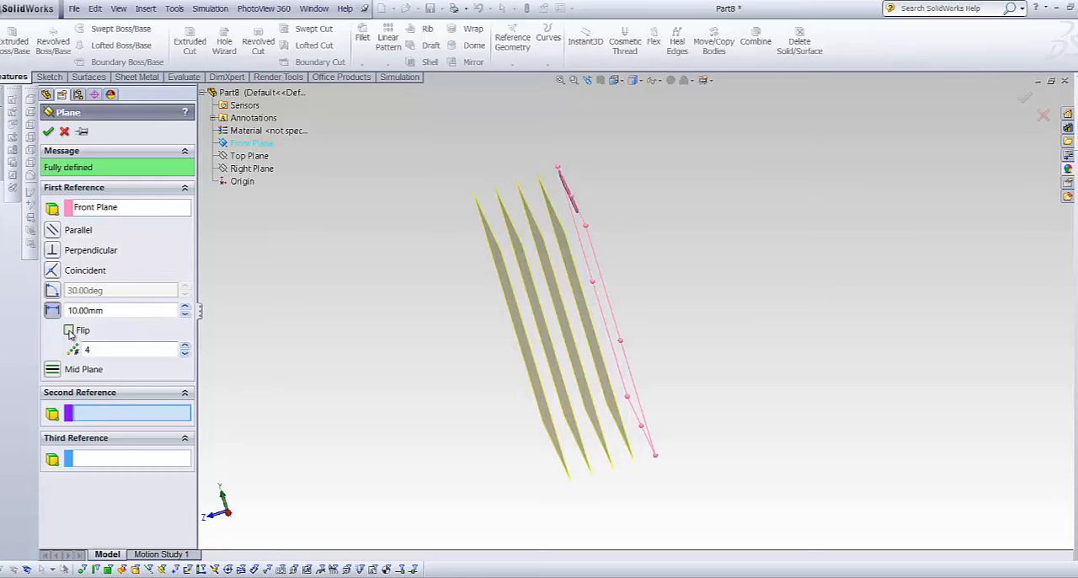
{"action": "left_click", "coordinate": [69, 330]}
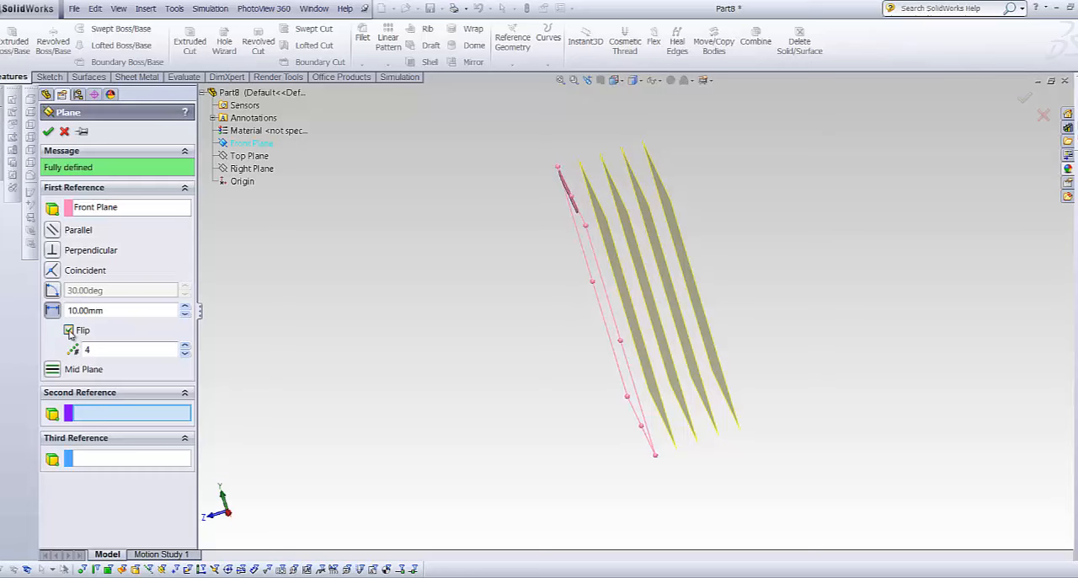
{"action": "left_click", "coordinate": [69, 330]}
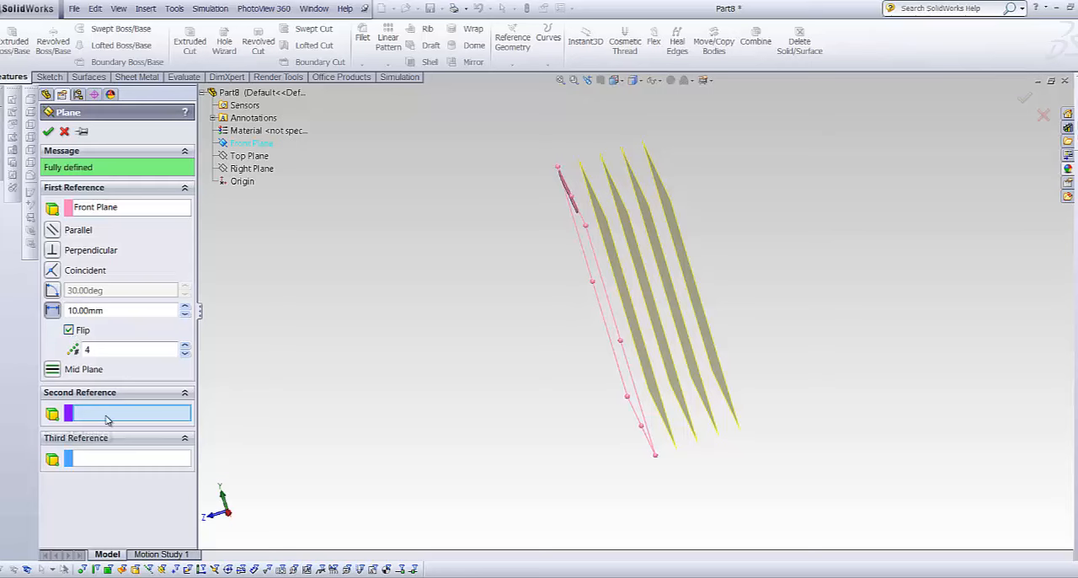
Add the Top Plane as second reference, toggling Flip on and off, and confirm.
{"action": "left_click", "coordinate": [250, 155]}
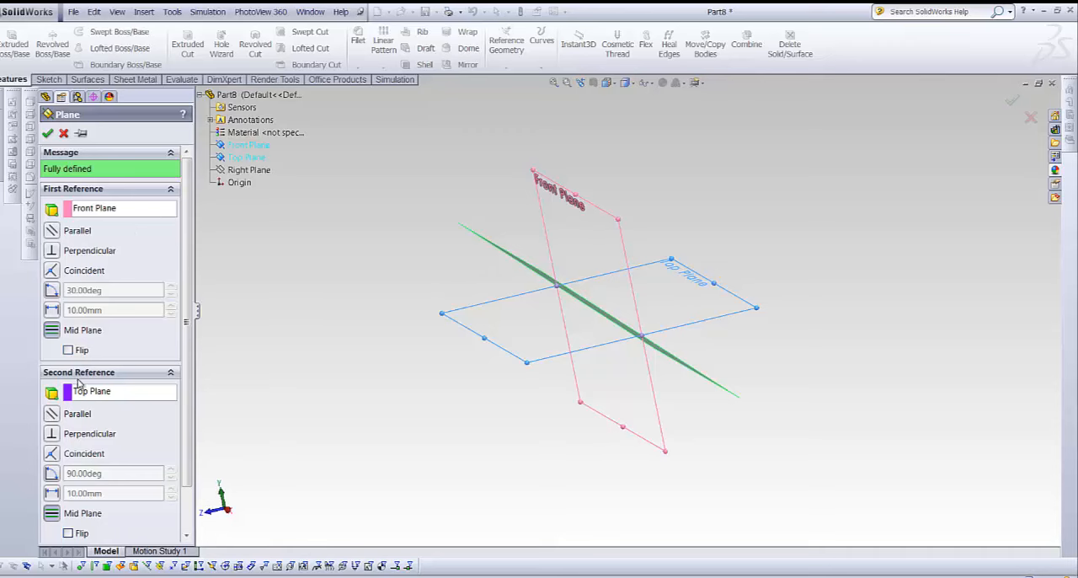
{"action": "mouse_move", "coordinate": [485, 256]}
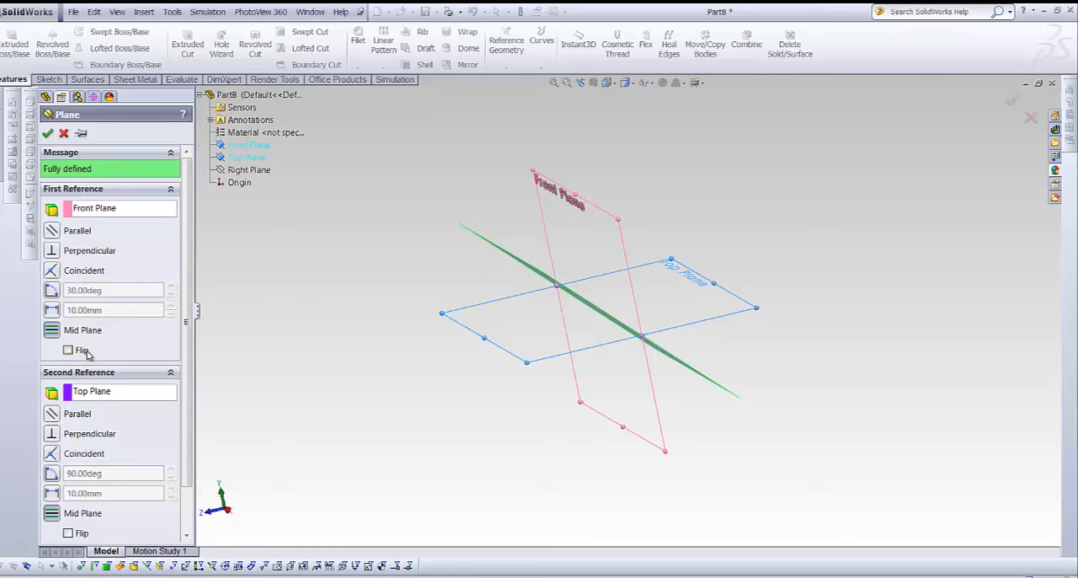
{"action": "left_click", "coordinate": [68, 351]}
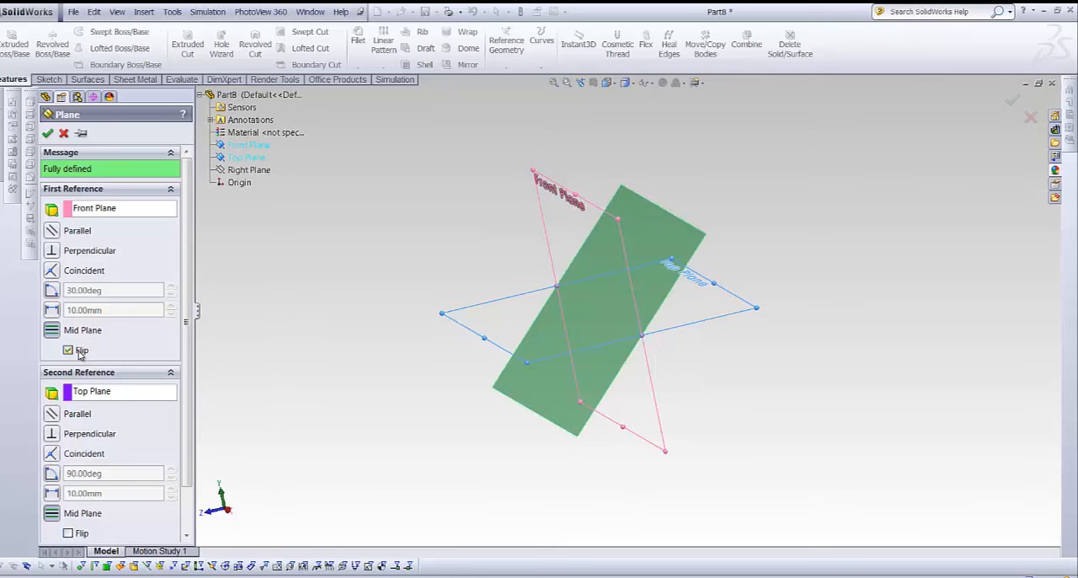
{"action": "left_click", "coordinate": [67, 351]}
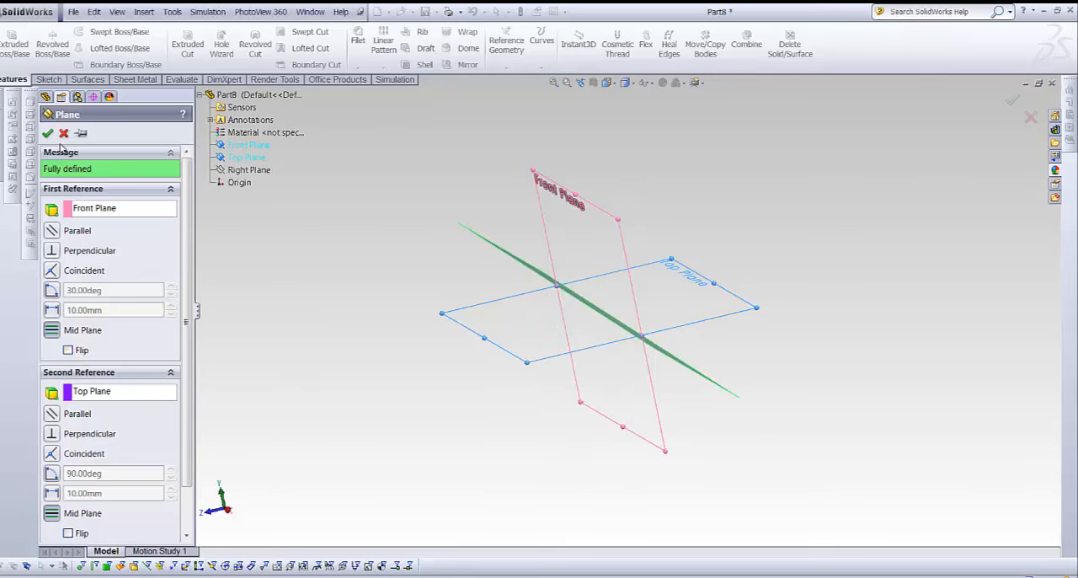
{"action": "left_click", "coordinate": [64, 133]}
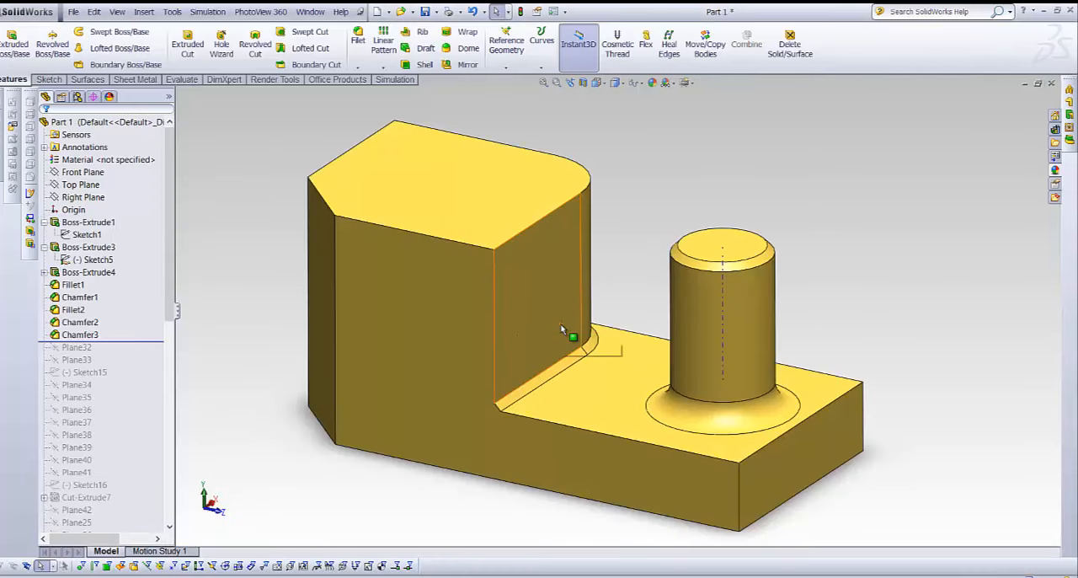
{"action": "mouse_move", "coordinate": [720, 299]}
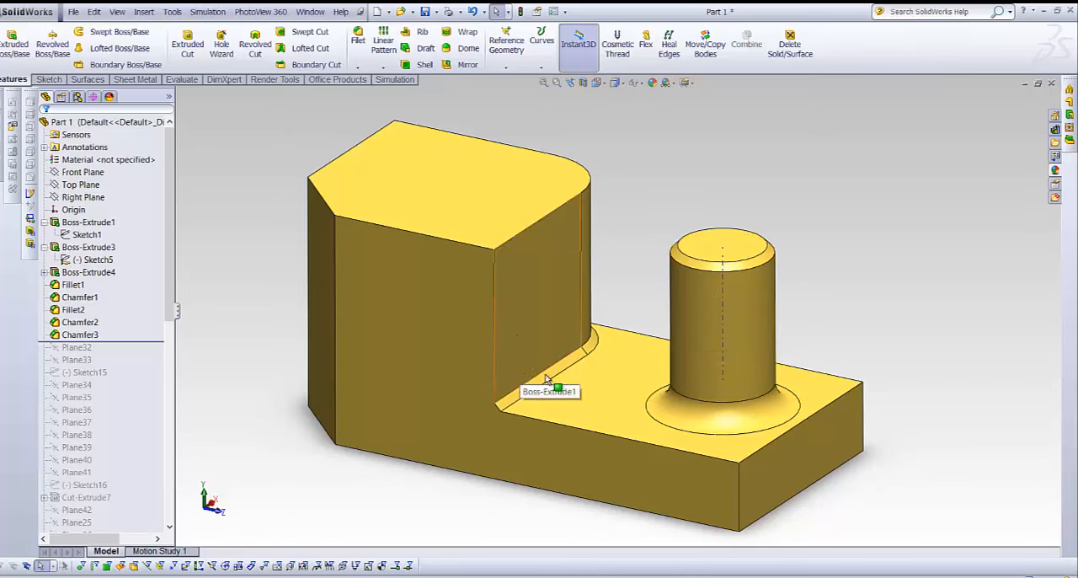
{"action": "left_click", "coordinate": [82, 172]}
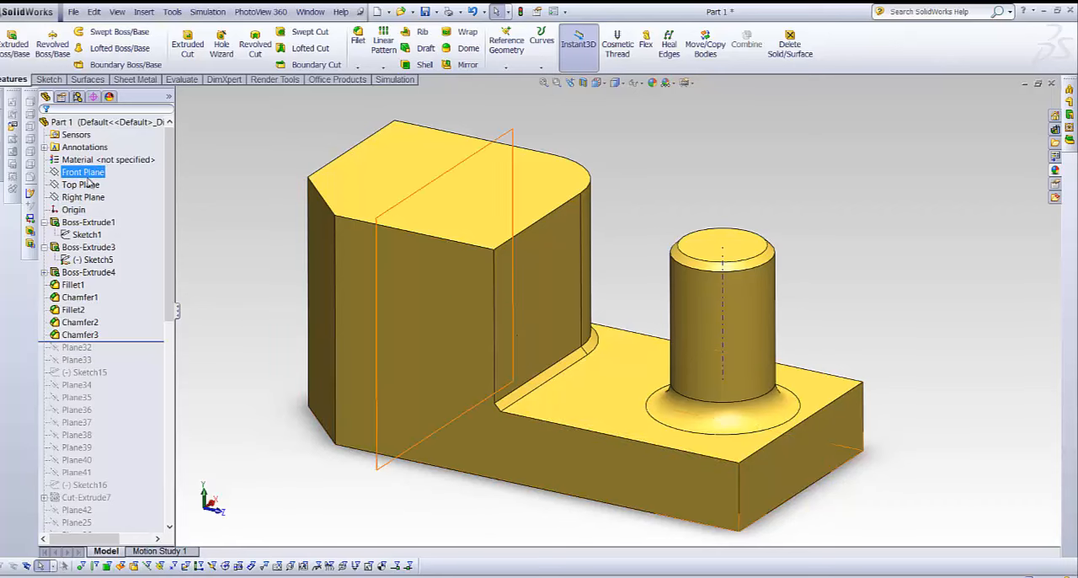
{"action": "left_click", "coordinate": [82, 171]}
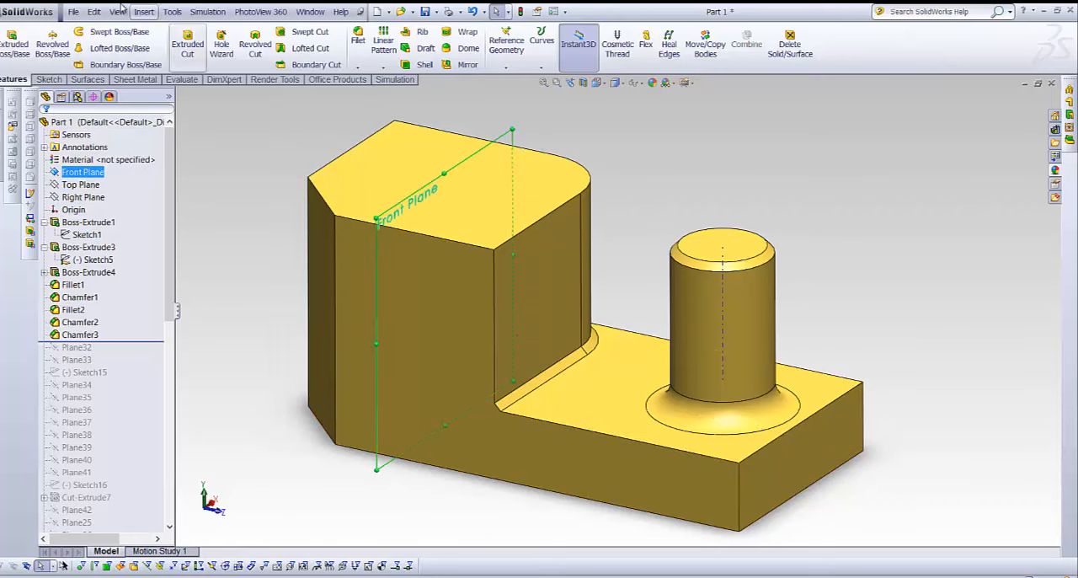
{"action": "left_click", "coordinate": [143, 10]}
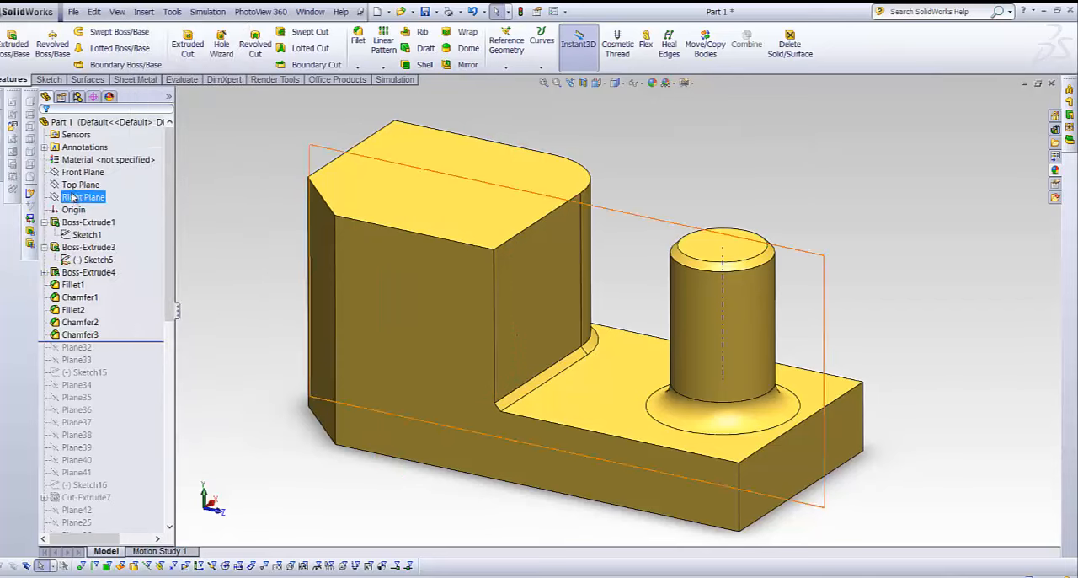
{"action": "left_click", "coordinate": [82, 172]}
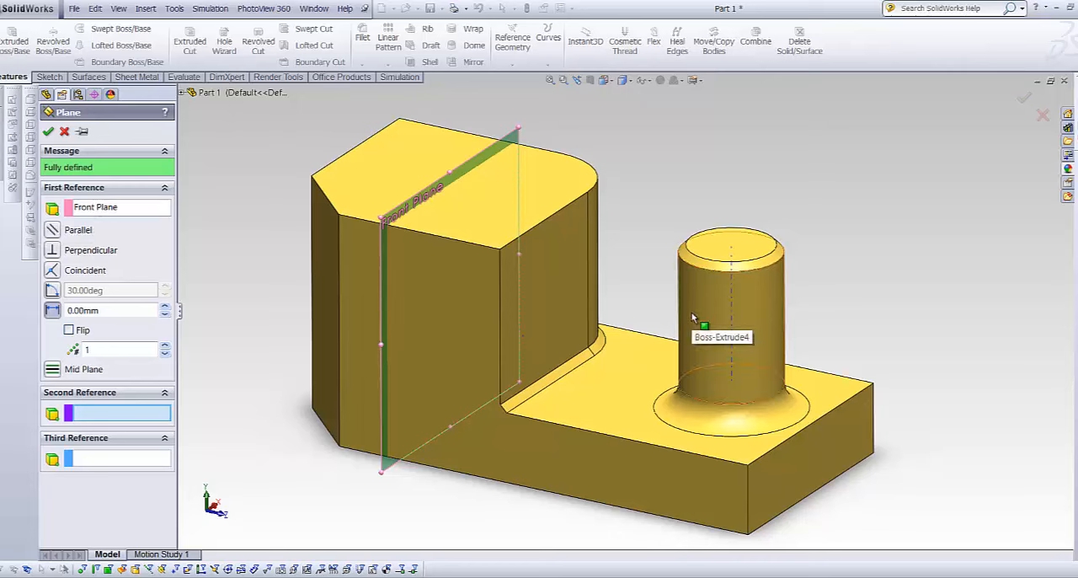
Make Plane43 from the Front Plane tangent to the cylindrical boss face.
{"action": "left_click", "coordinate": [707, 324]}
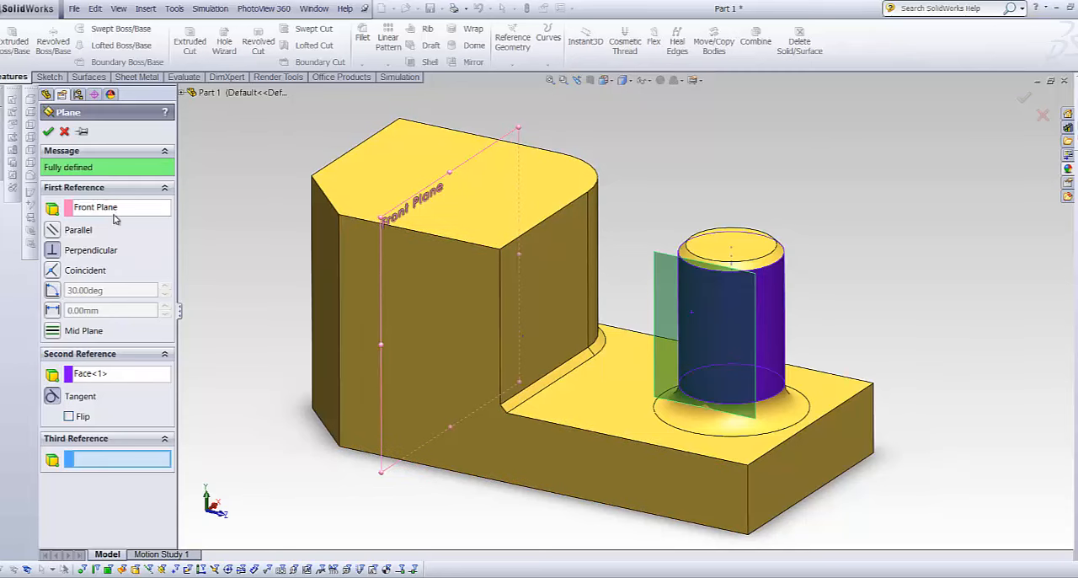
{"action": "mouse_move", "coordinate": [44, 437]}
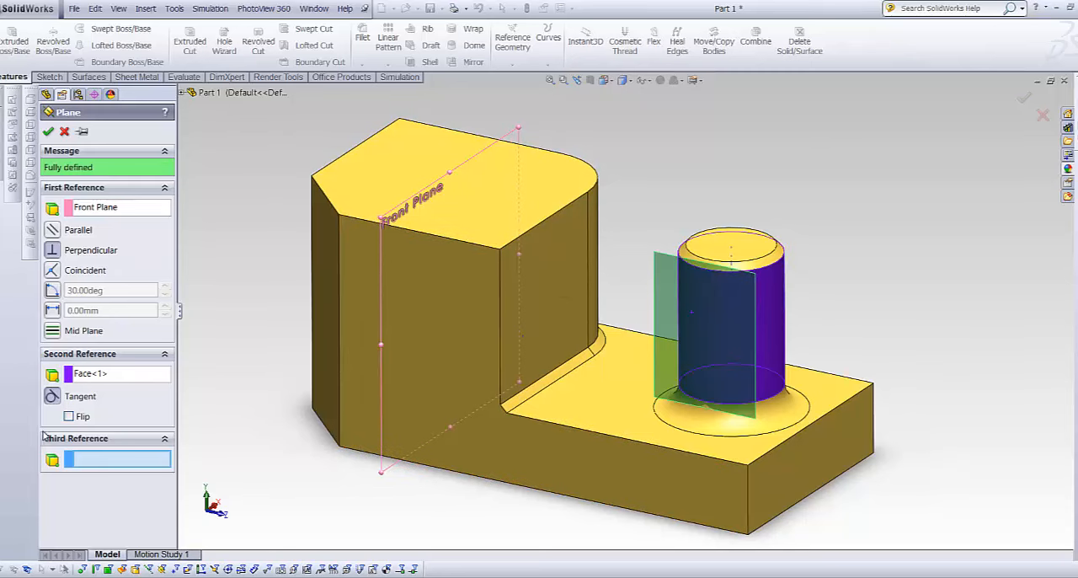
{"action": "mouse_move", "coordinate": [644, 354]}
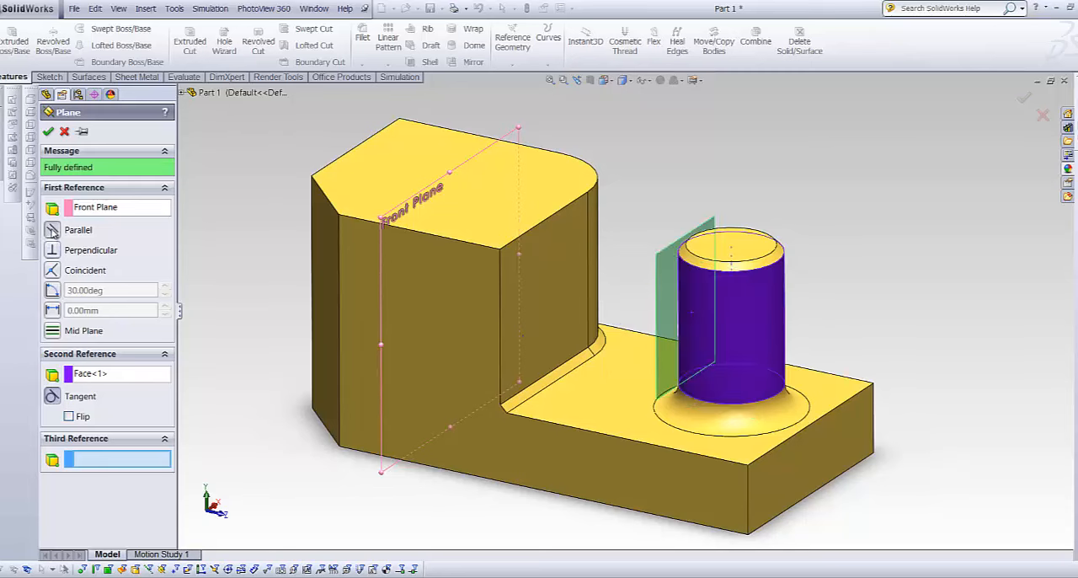
{"action": "mouse_move", "coordinate": [80, 396]}
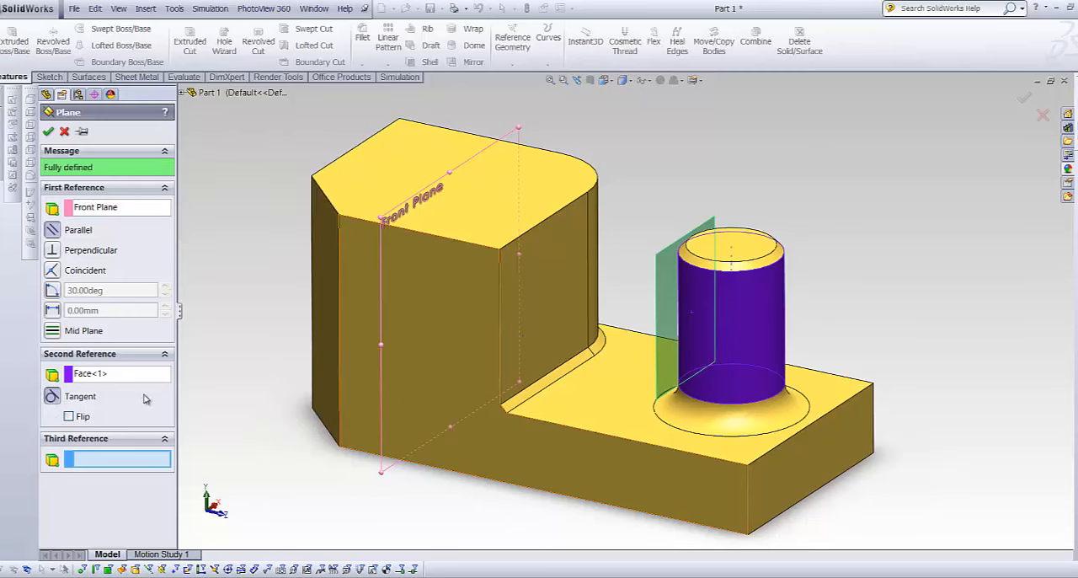
{"action": "left_click", "coordinate": [69, 416]}
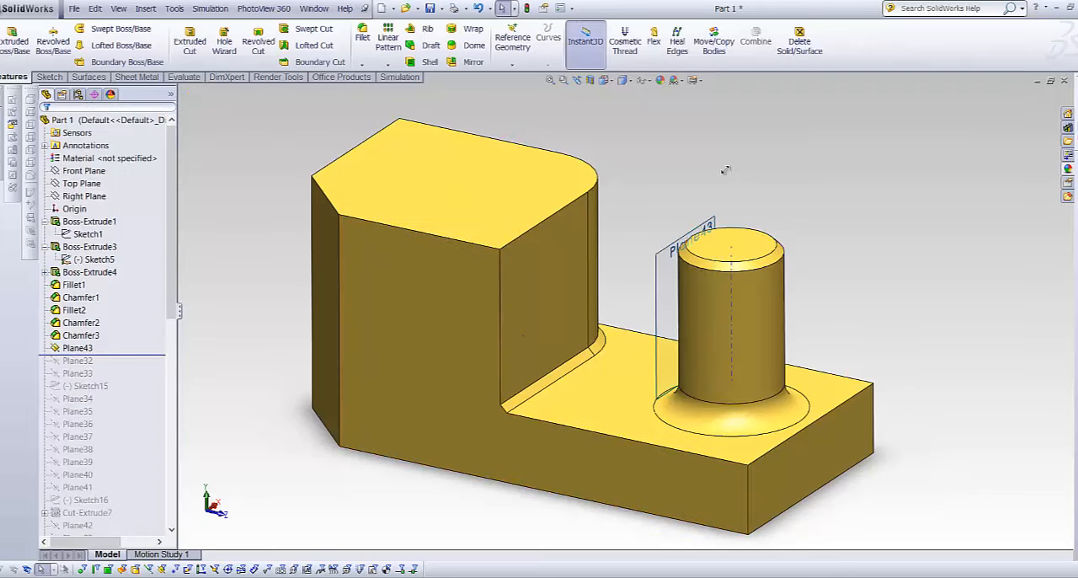
Create Plane44 midway between Plane43 and the block's wall face.
{"action": "left_click_drag", "start_coordinate": [724, 170], "coordinate": [670, 262]}
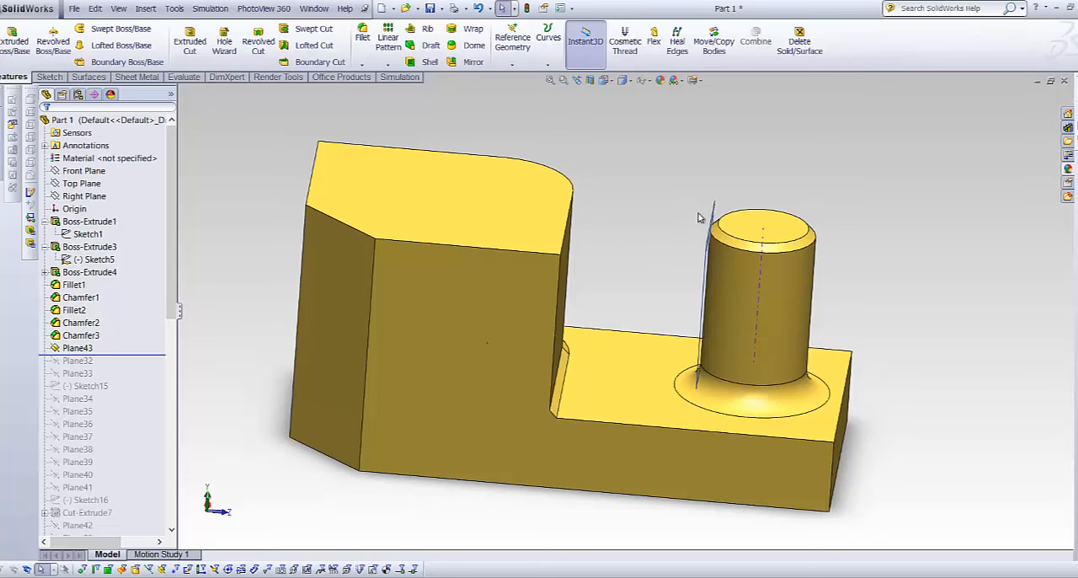
{"action": "left_click", "coordinate": [556, 290]}
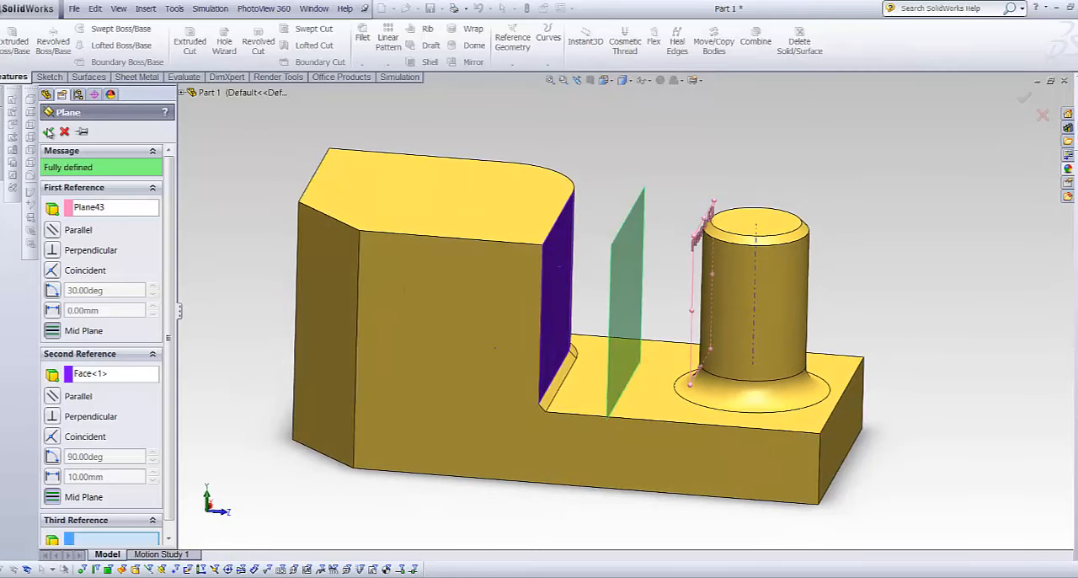
{"action": "left_click", "coordinate": [47, 132]}
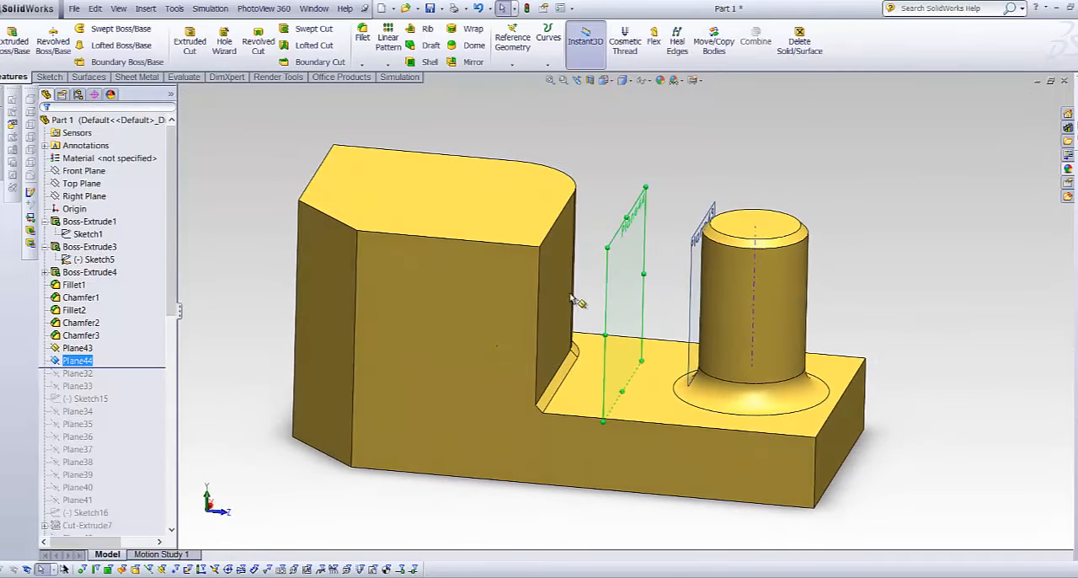
Create a plane parallel to Plane44 through the tall block's top corner.
{"action": "left_click", "coordinate": [84, 221]}
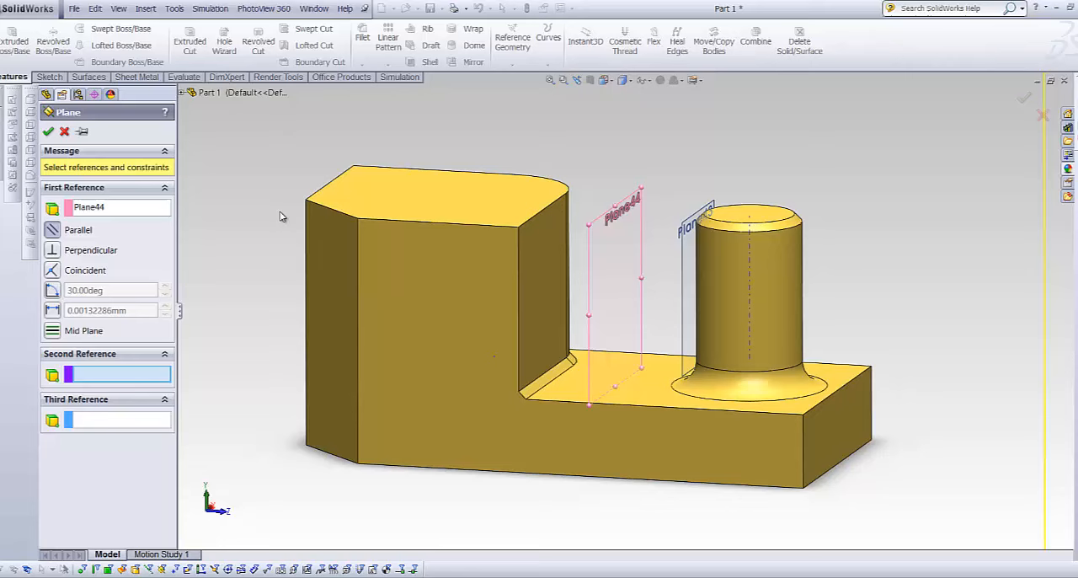
{"action": "left_click", "coordinate": [438, 222]}
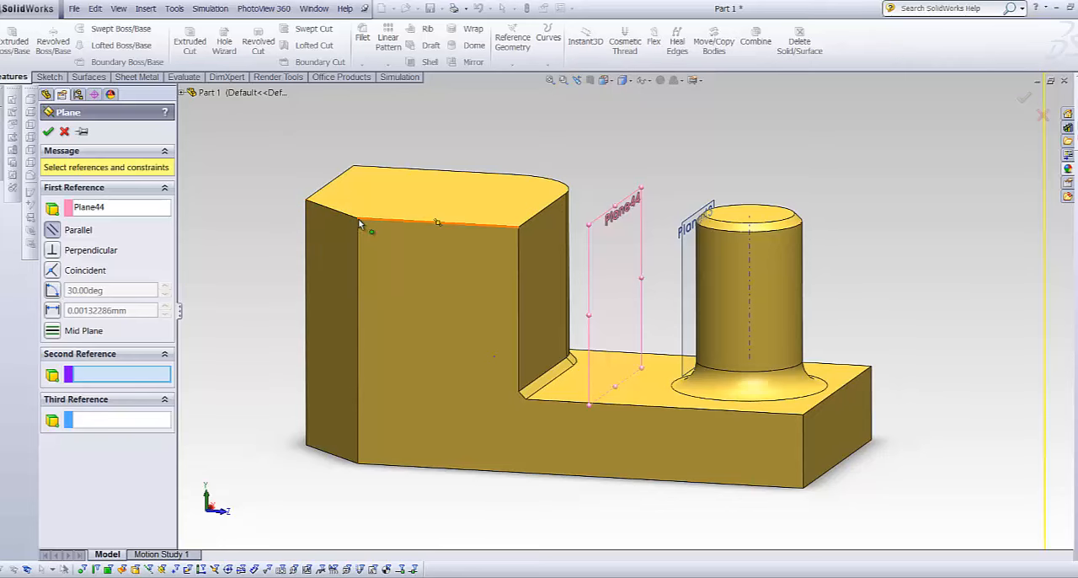
{"action": "left_click", "coordinate": [354, 236]}
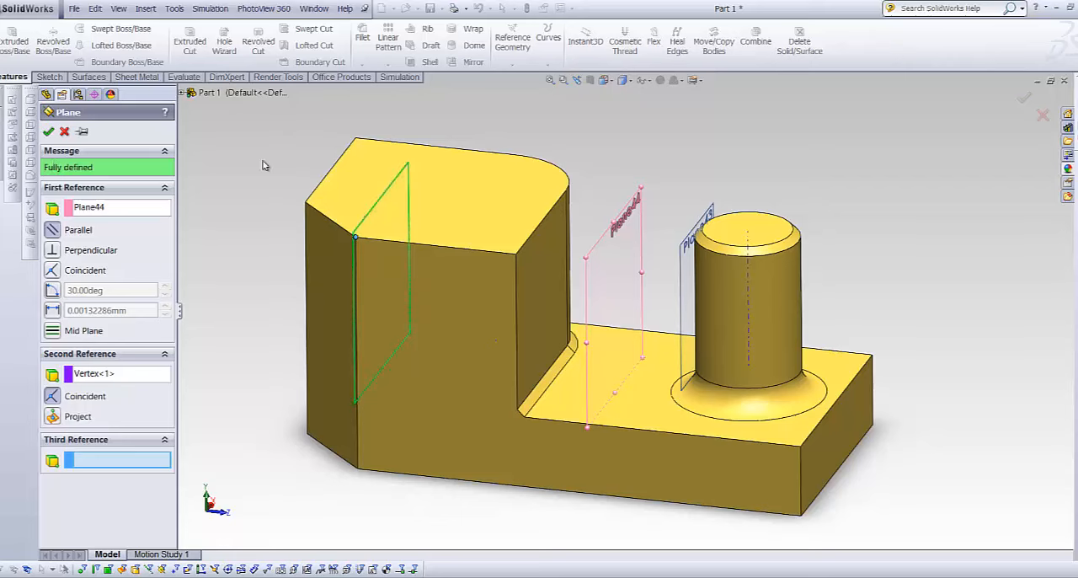
{"action": "left_click", "coordinate": [48, 132]}
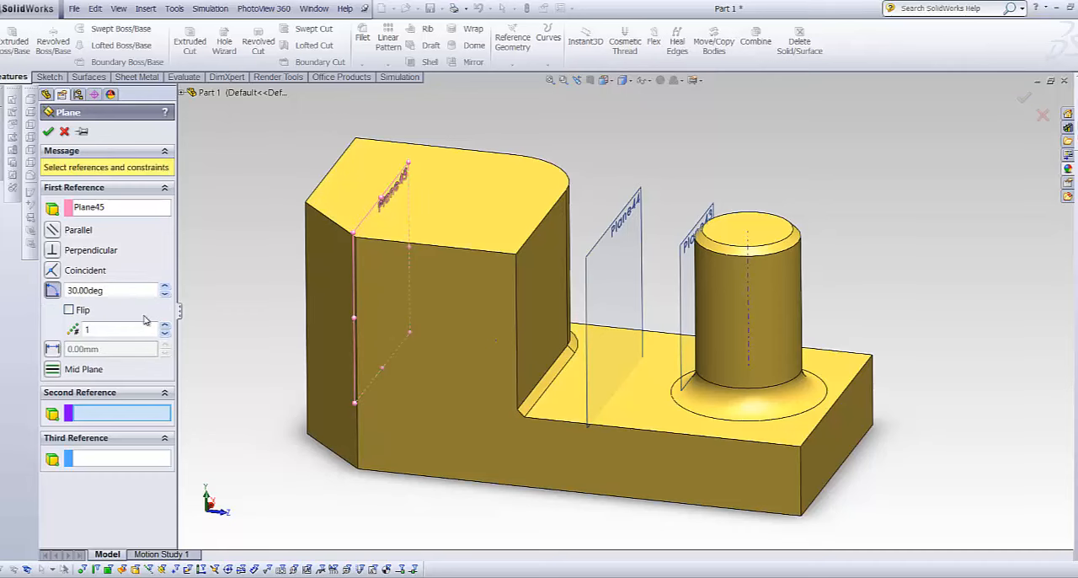
{"action": "mouse_move", "coordinate": [178, 397]}
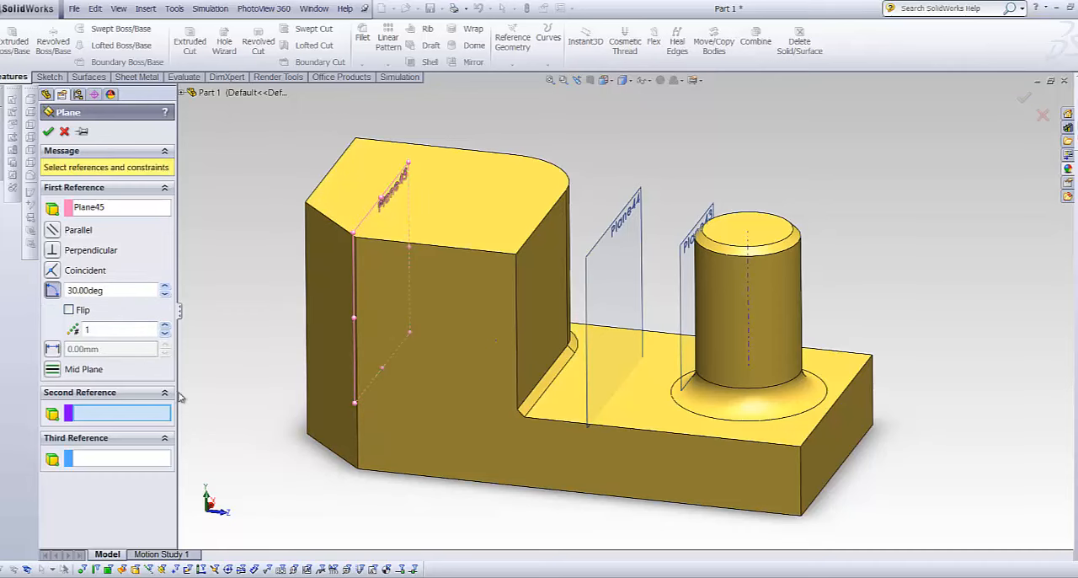
{"action": "mouse_move", "coordinate": [357, 280]}
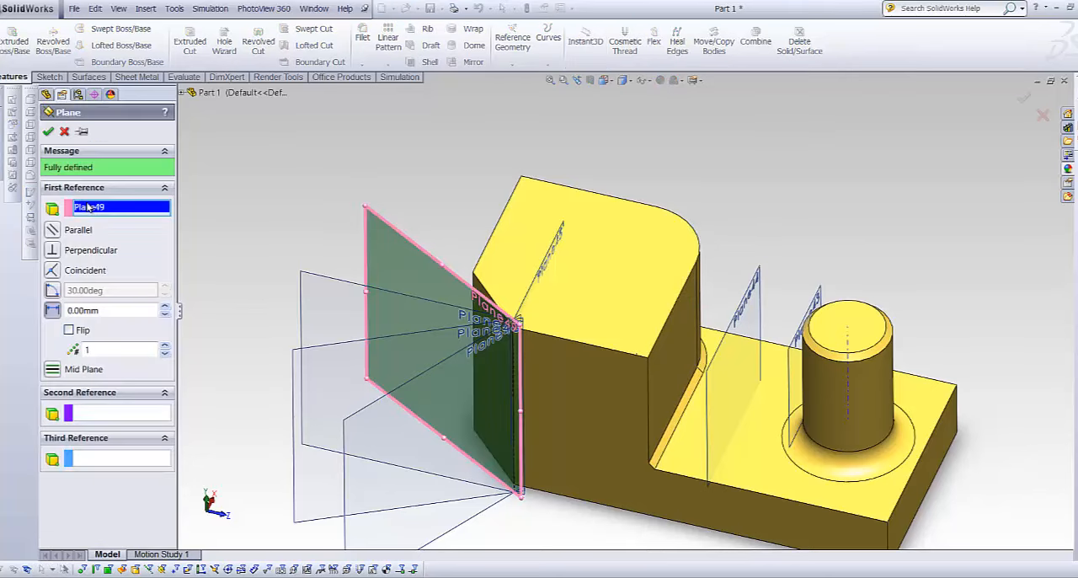
Define a plane through vertices on the chamfered corner, then clear the extra references.
{"action": "key", "text": "Delete"}
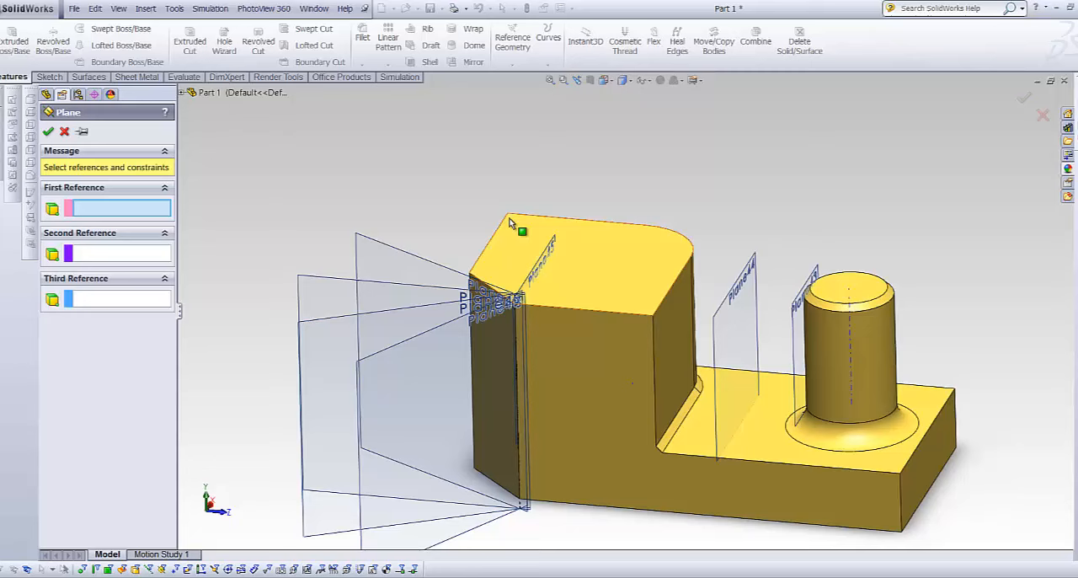
{"action": "left_click", "coordinate": [509, 215]}
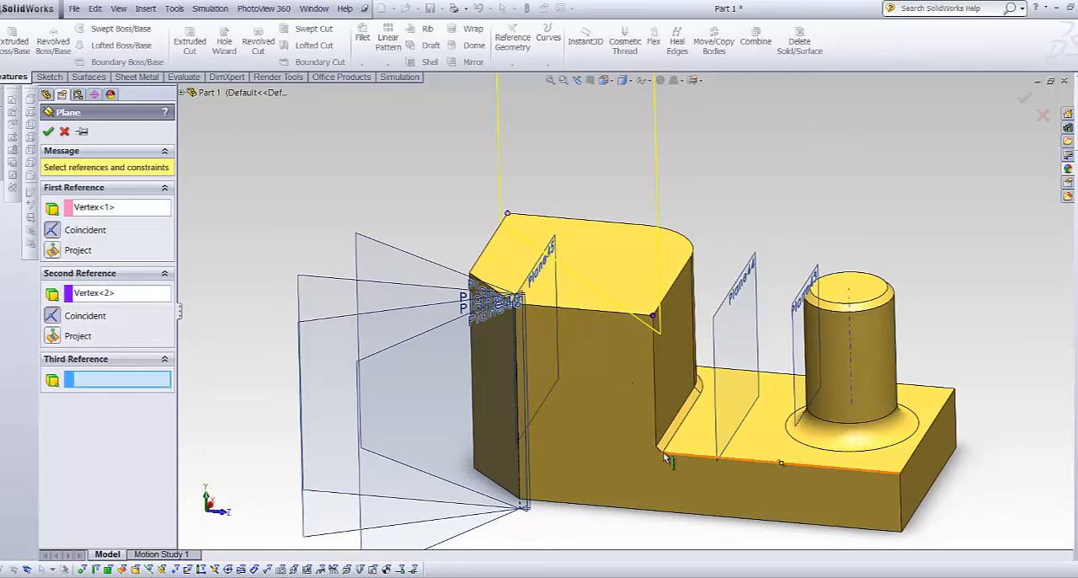
{"action": "left_click", "coordinate": [660, 453]}
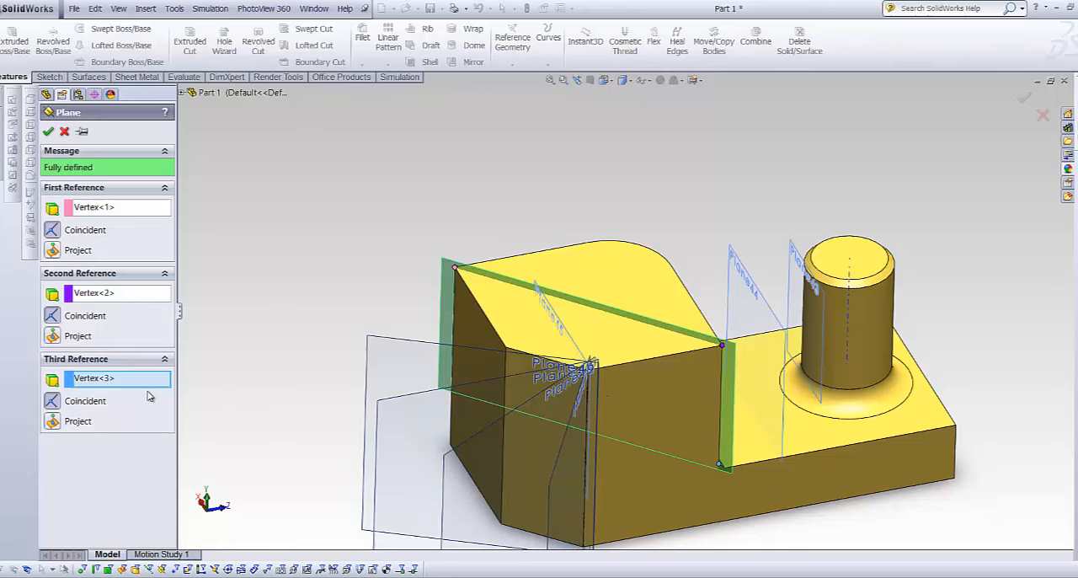
{"action": "key", "text": "Delete"}
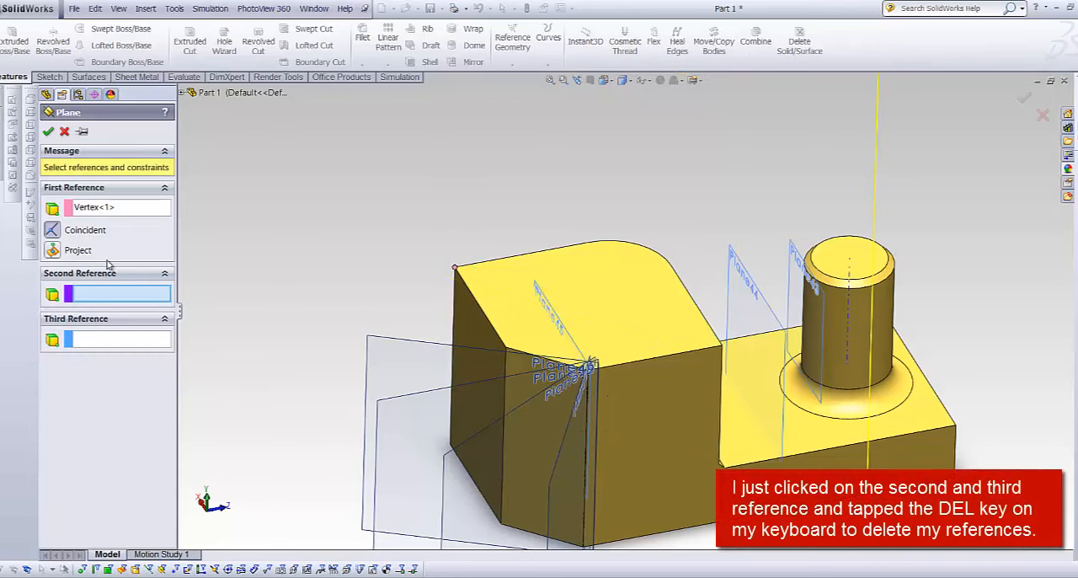
{"action": "key", "text": "Delete"}
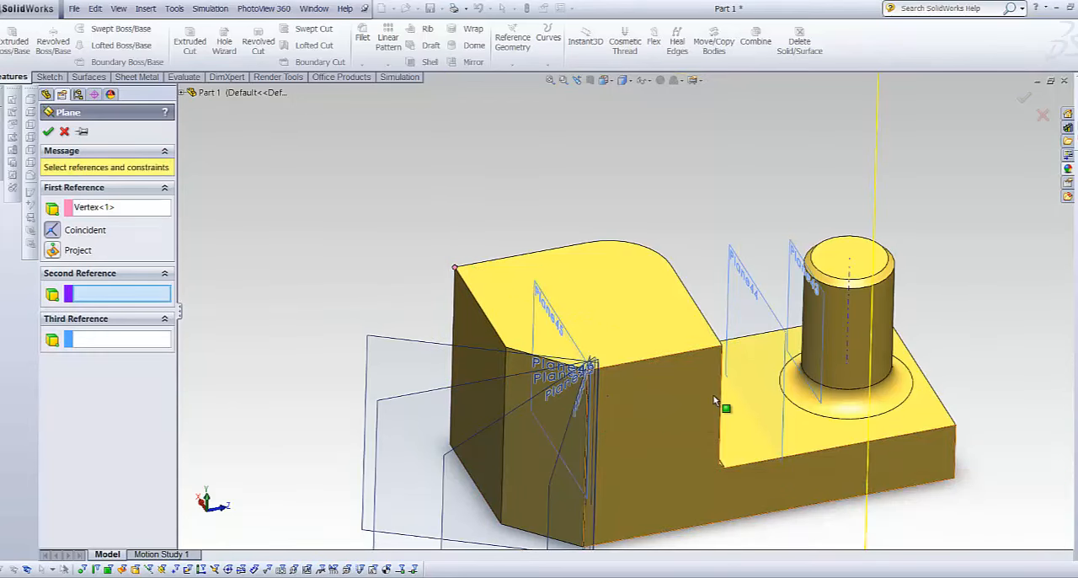
{"action": "mouse_move", "coordinate": [721, 403]}
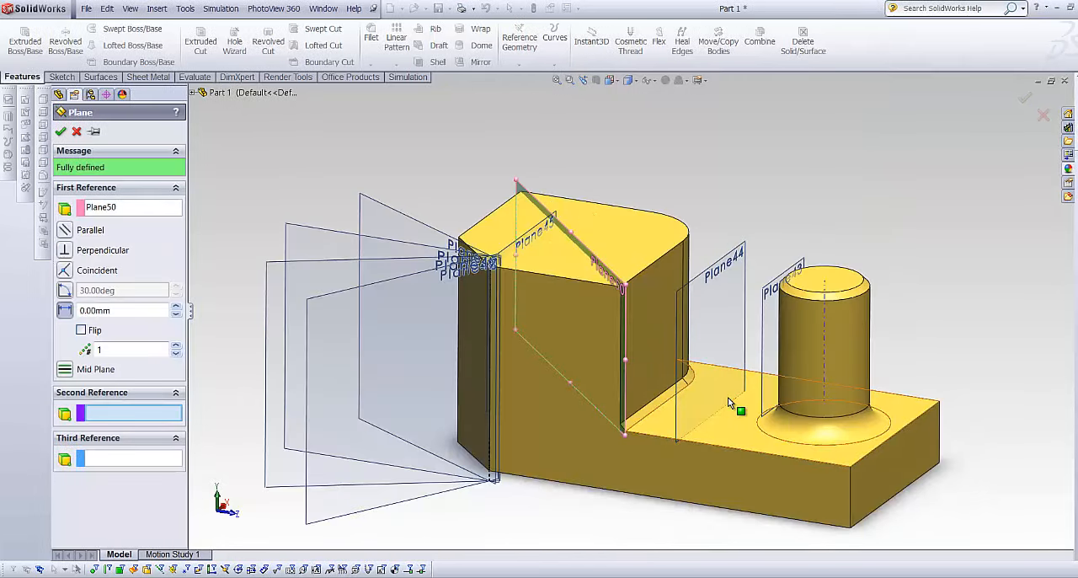
Sketch a line on Plane44 with a Pierce relation to the base edge and exit the sketch.
{"action": "key", "text": "Escape"}
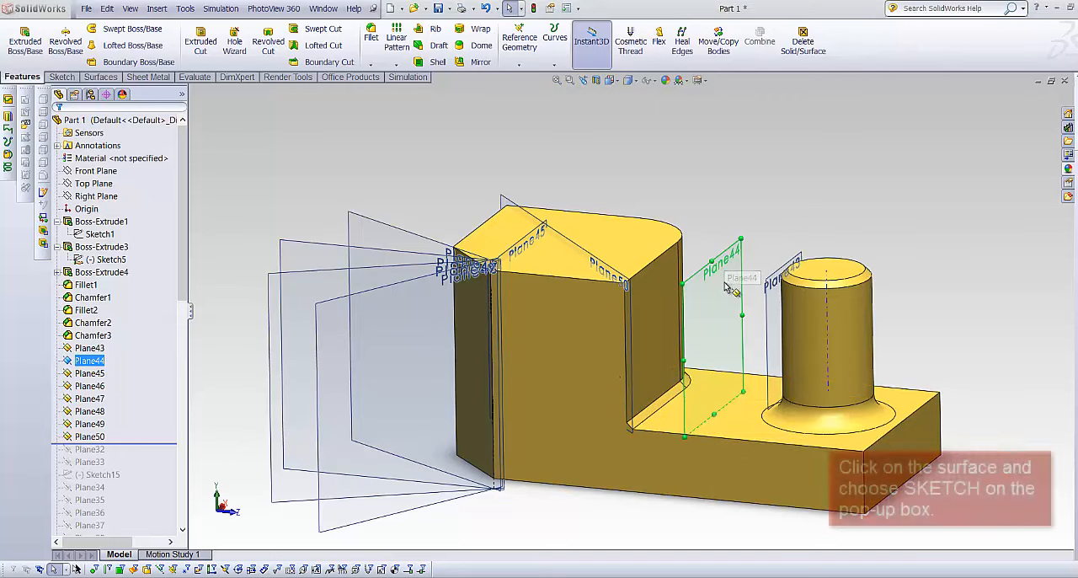
{"action": "left_click", "coordinate": [729, 286]}
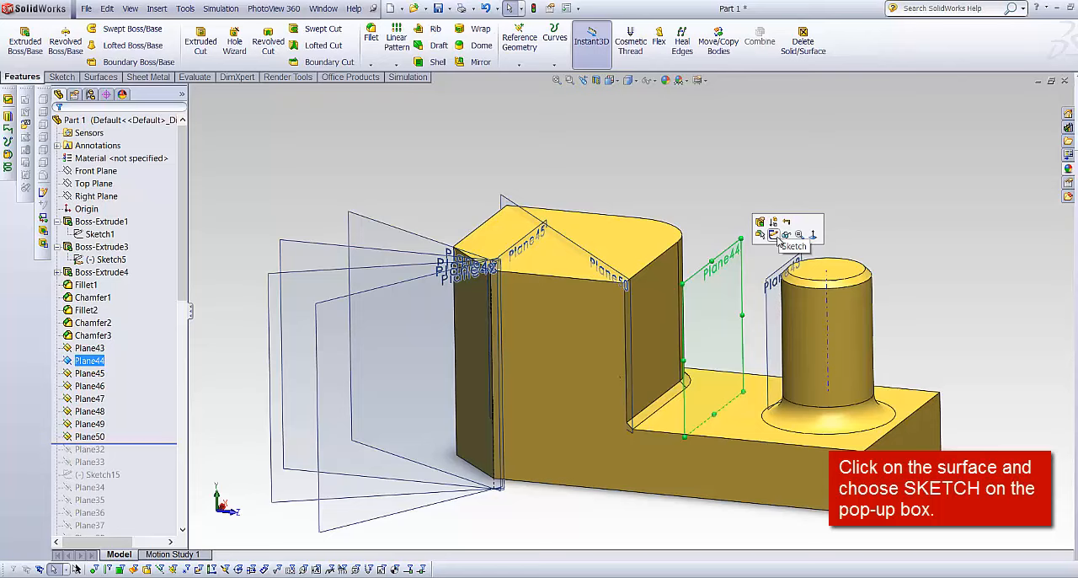
{"action": "left_click", "coordinate": [790, 234]}
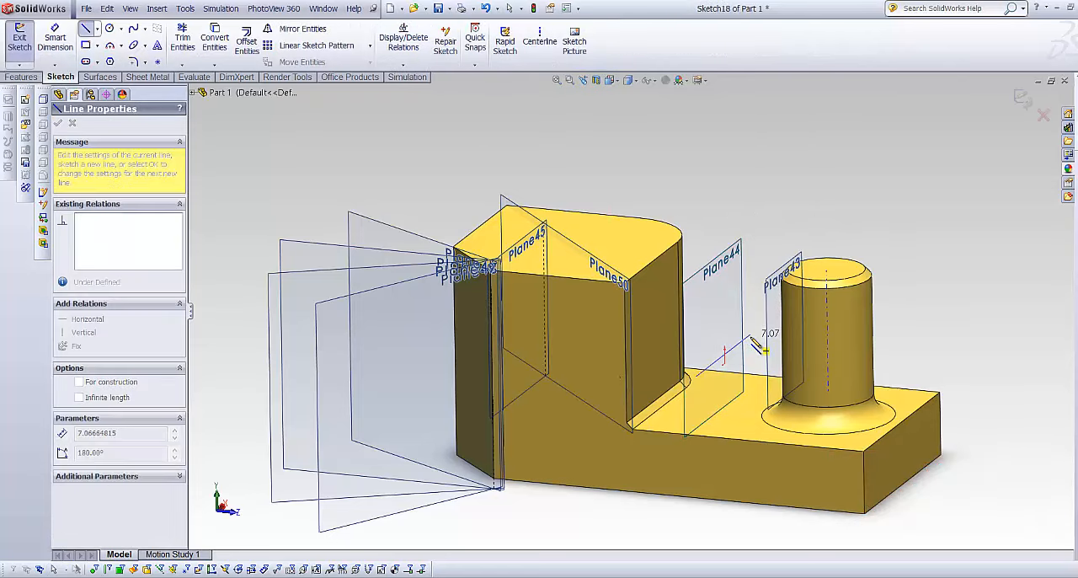
{"action": "left_click", "coordinate": [697, 377]}
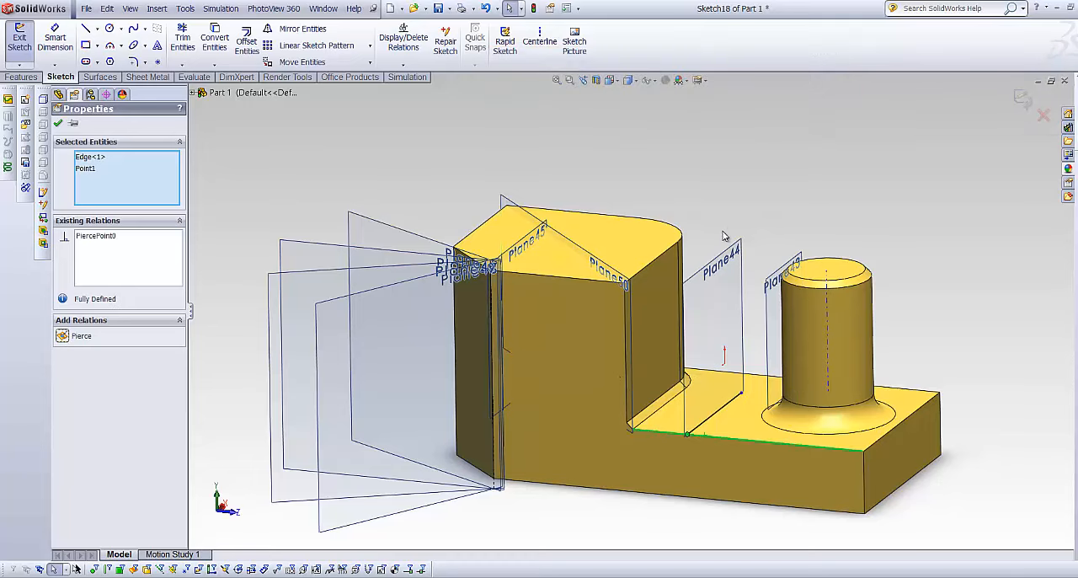
{"action": "left_click", "coordinate": [18, 38]}
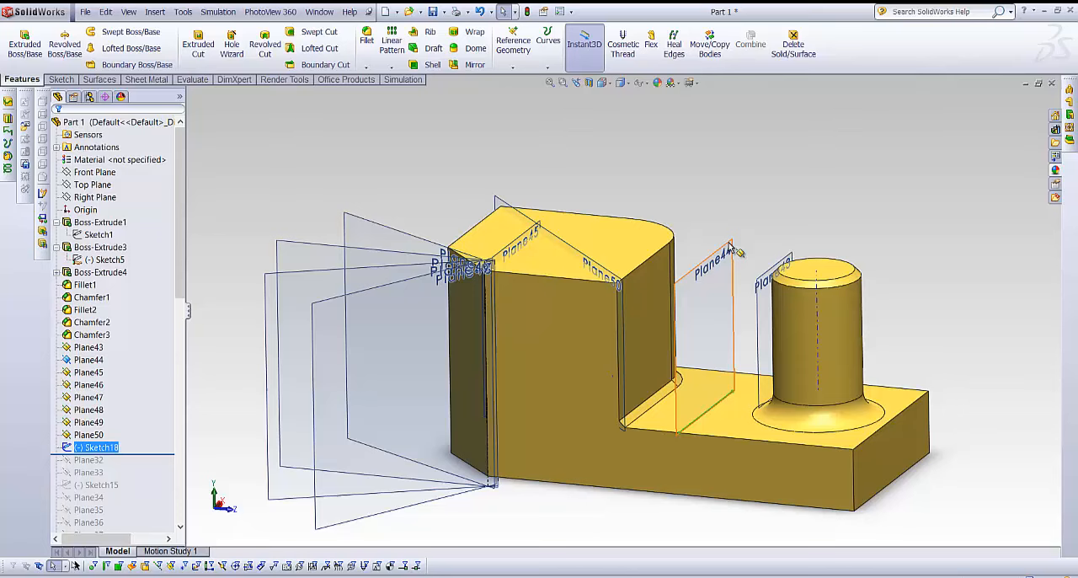
Define a plane at 30° to Plane44 through the sketched line.
{"action": "left_click", "coordinate": [707, 337]}
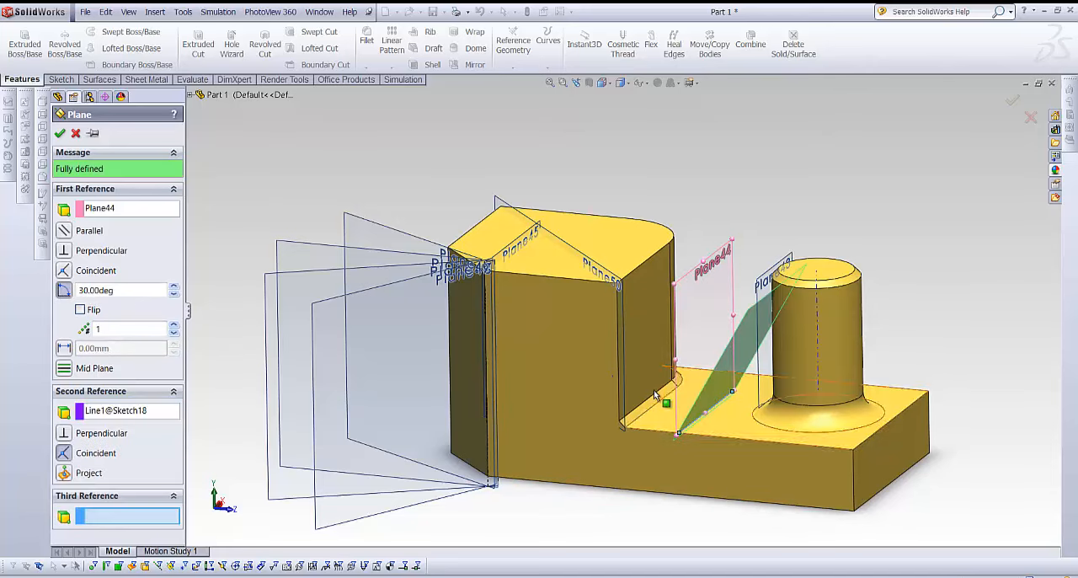
{"action": "left_click", "coordinate": [175, 327]}
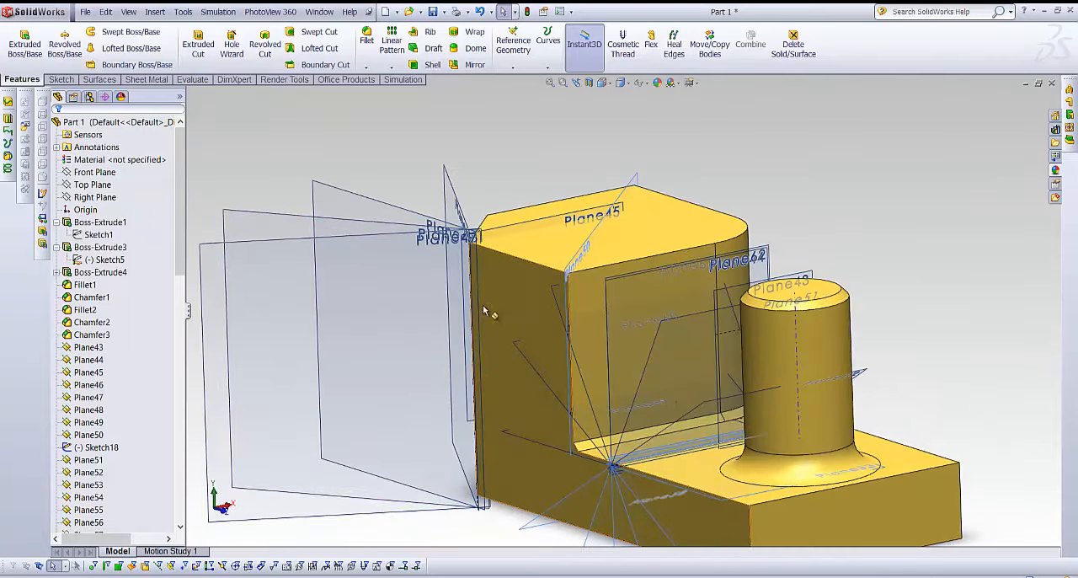
Add angled planes about the line up to Plane62 and orbit to view the back side.
{"action": "left_click", "coordinate": [95, 197]}
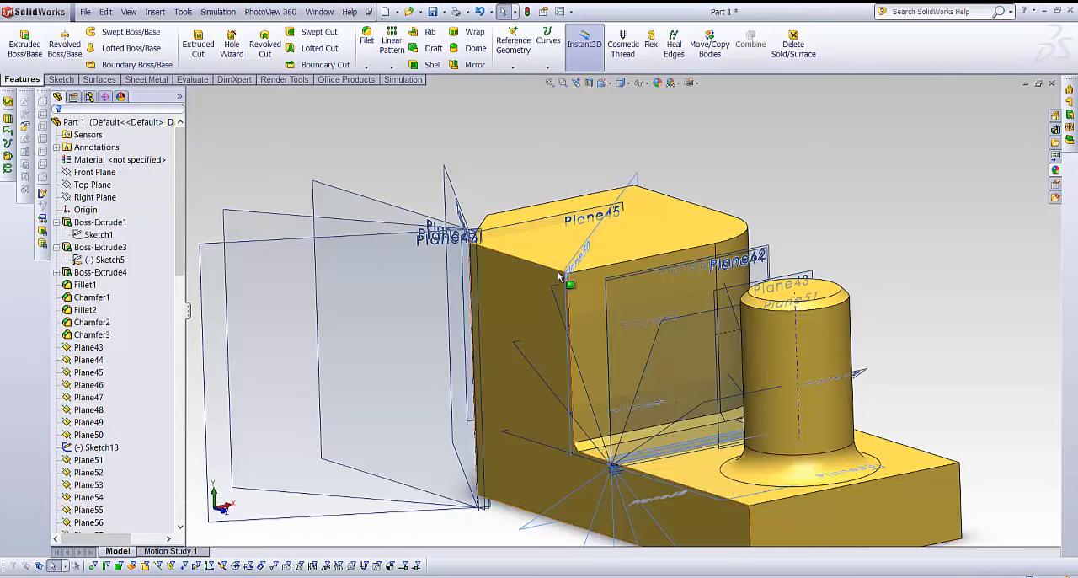
{"action": "mouse_move", "coordinate": [506, 288]}
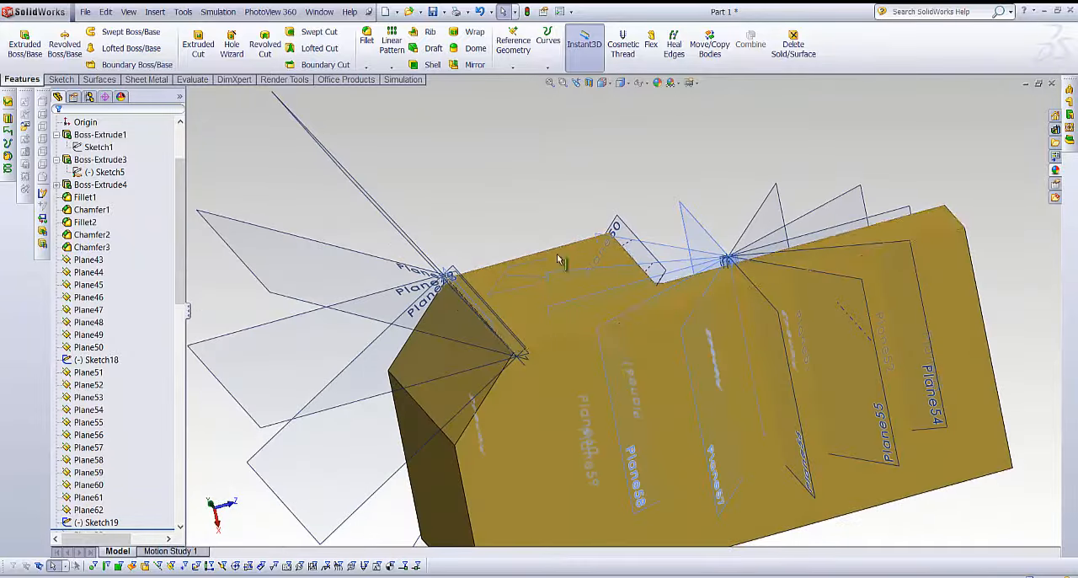
{"action": "left_click", "coordinate": [99, 135]}
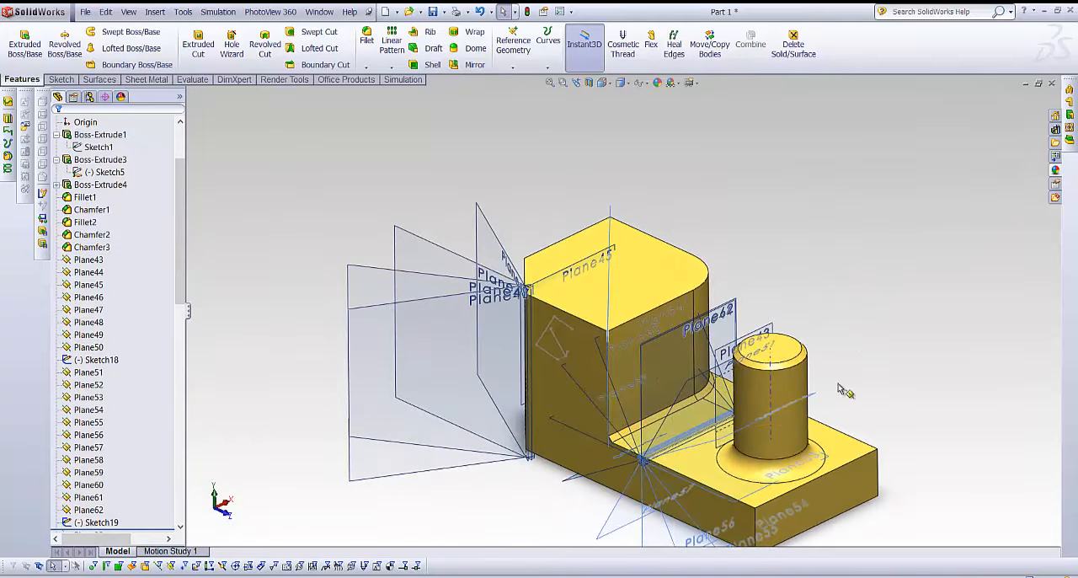
{"action": "left_click_drag", "start_coordinate": [842, 387], "coordinate": [667, 470]}
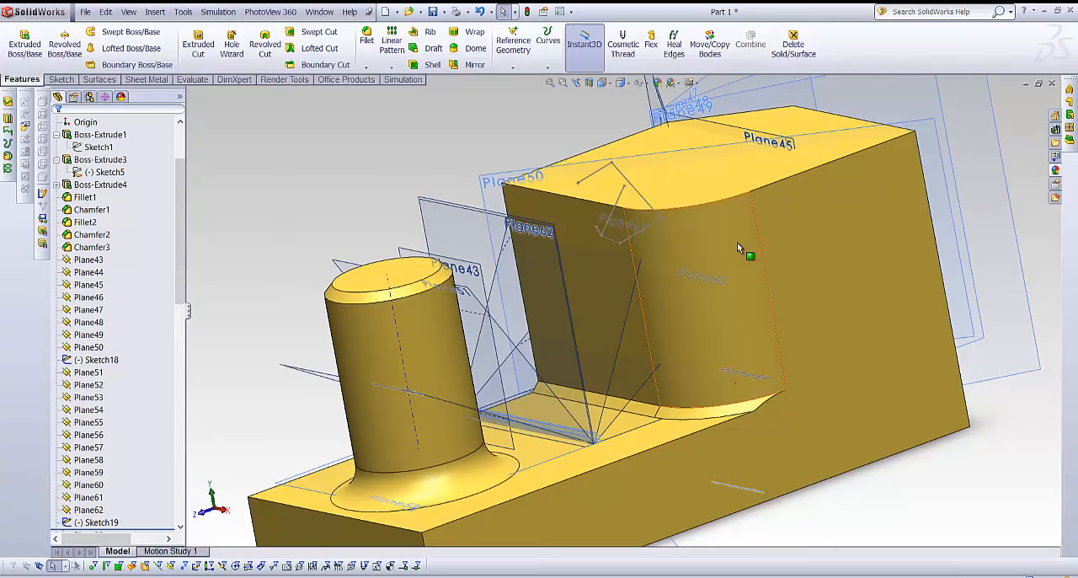
Draw a 3D-sketch spline across the curved fillet face behind the cylinder and reshape it.
{"action": "left_click", "coordinate": [84, 196]}
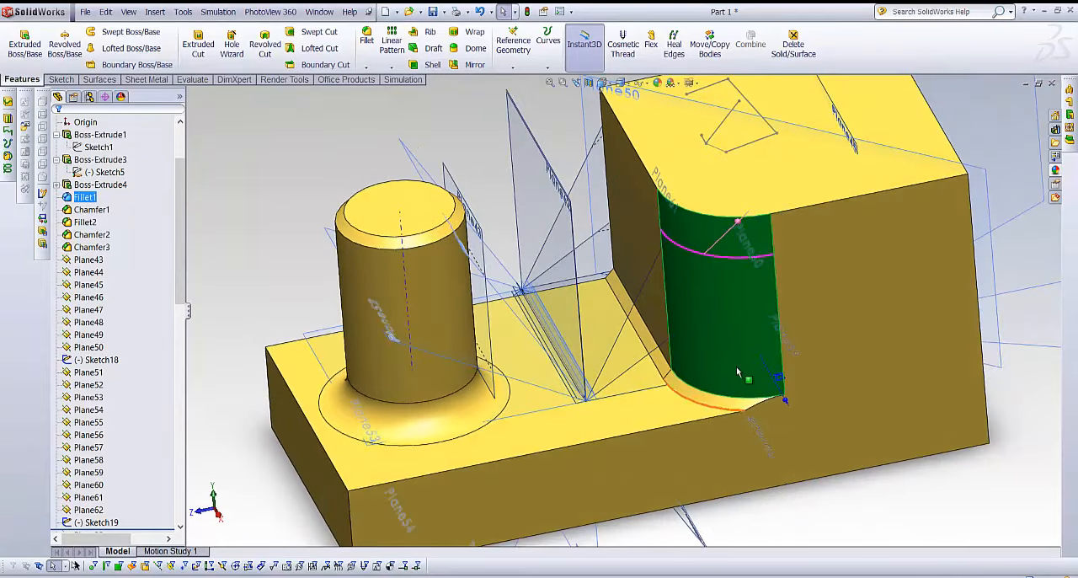
{"action": "left_click", "coordinate": [748, 380]}
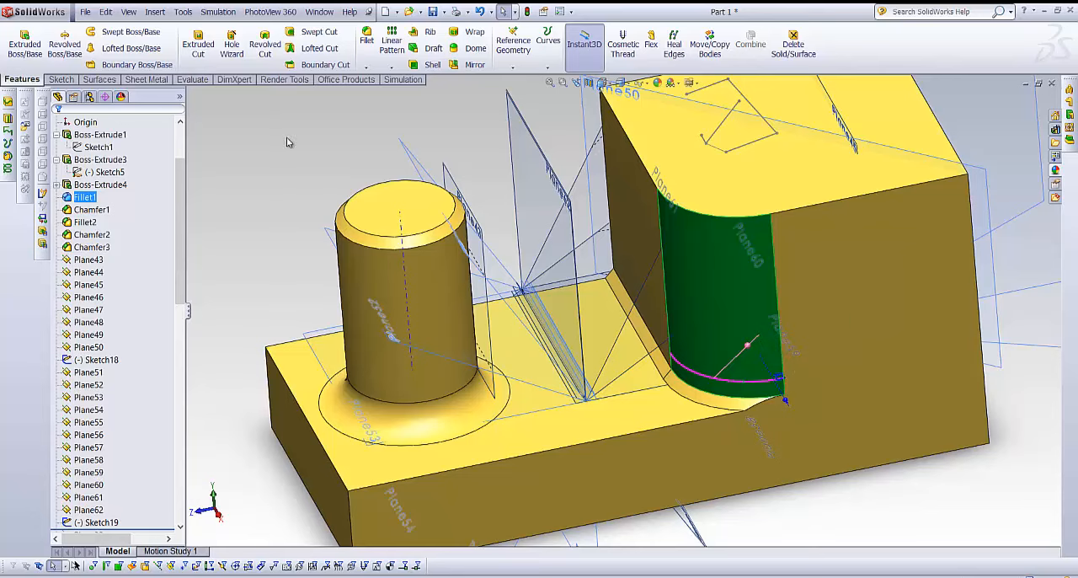
{"action": "left_click", "coordinate": [61, 79]}
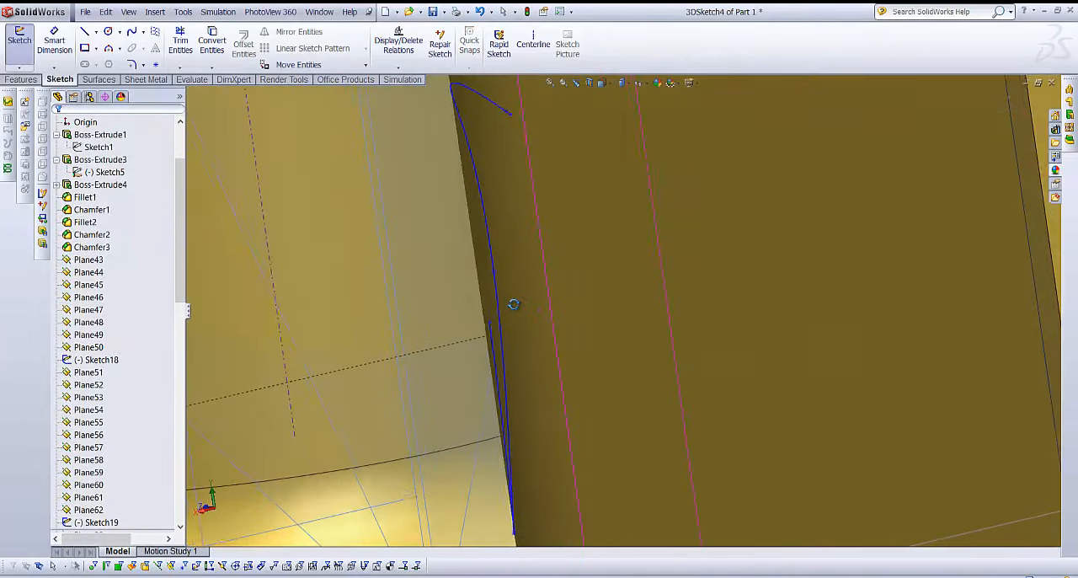
{"action": "left_click_drag", "start_coordinate": [514, 303], "coordinate": [552, 277]}
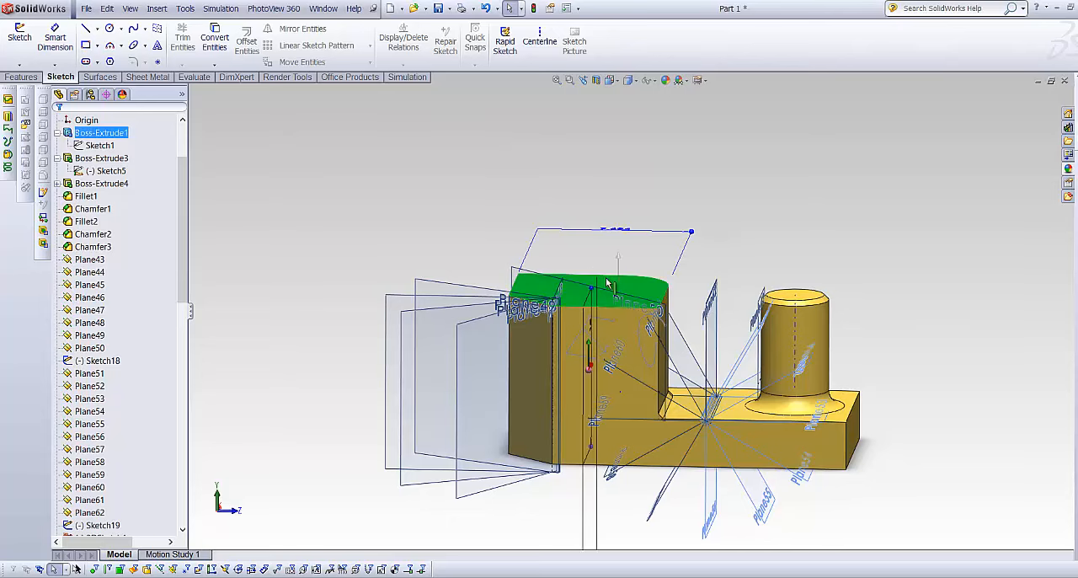
{"action": "mouse_move", "coordinate": [444, 165]}
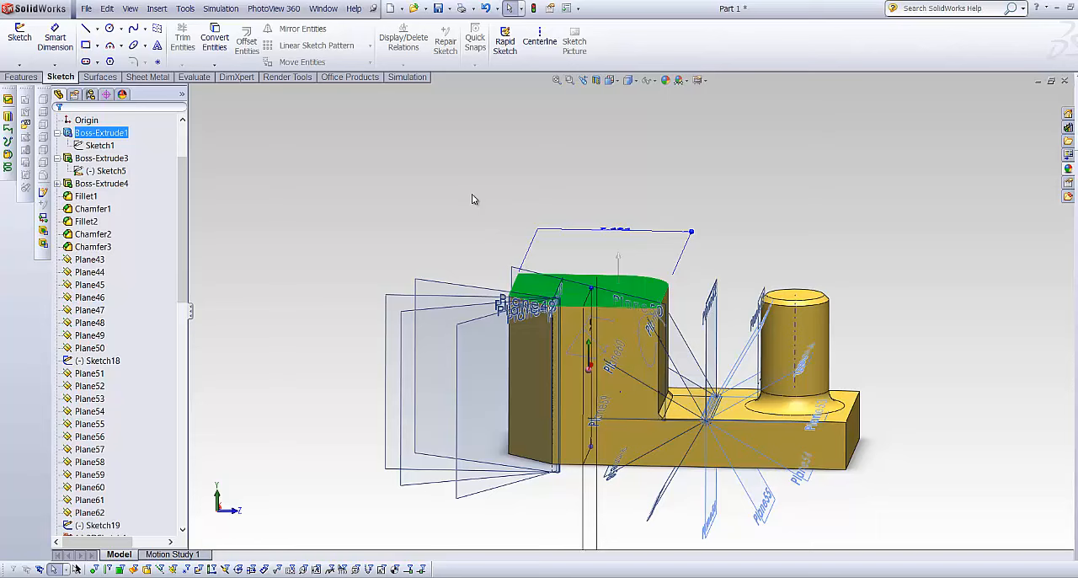
Sketch a circle centered on an angled plane beside the cylinder and set its radius.
{"action": "left_click_drag", "start_coordinate": [391, 226], "coordinate": [492, 124]}
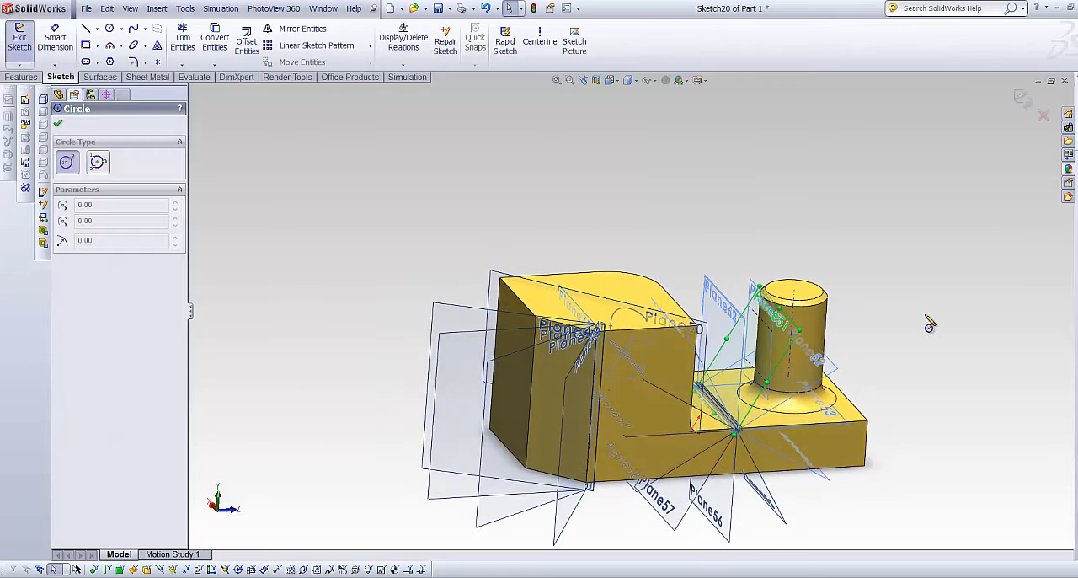
{"action": "left_click", "coordinate": [748, 357]}
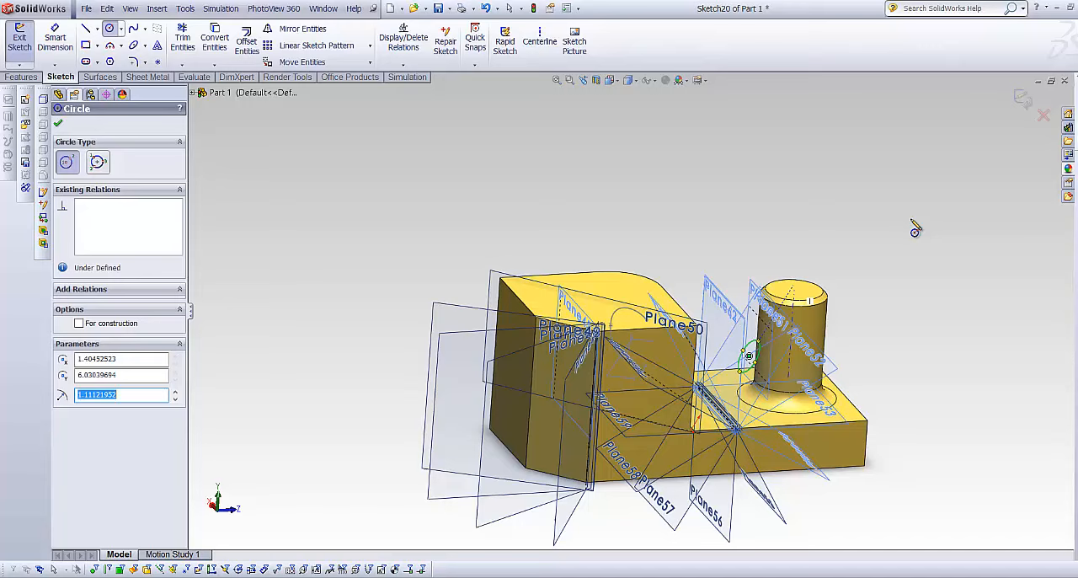
{"action": "left_click", "coordinate": [22, 77]}
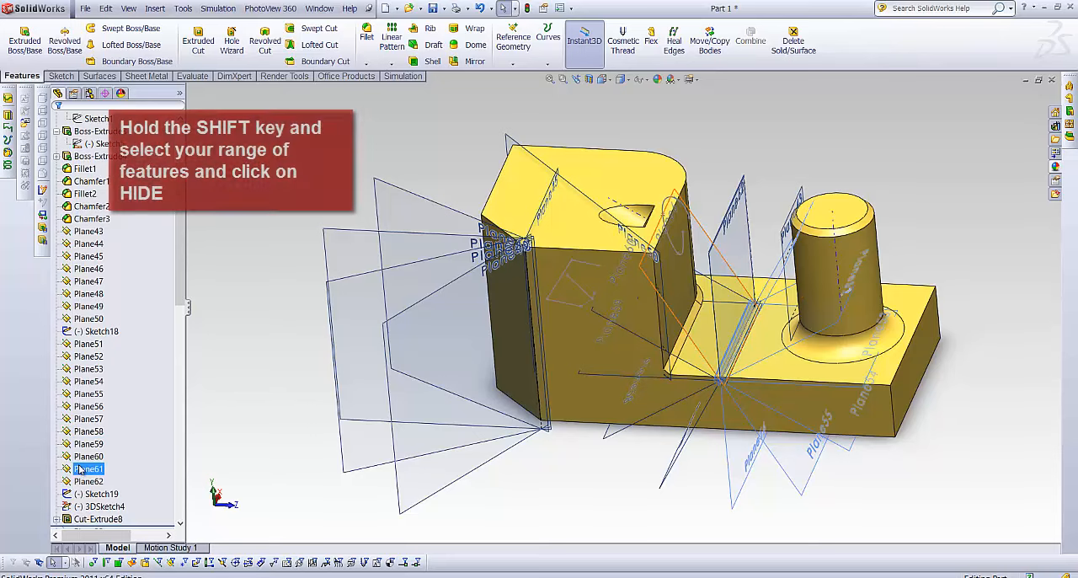
Hide the selected range of angled planes and select Cut-Extrude8 to reveal the angled hole's dimensions.
{"action": "left_click", "coordinate": [88, 343]}
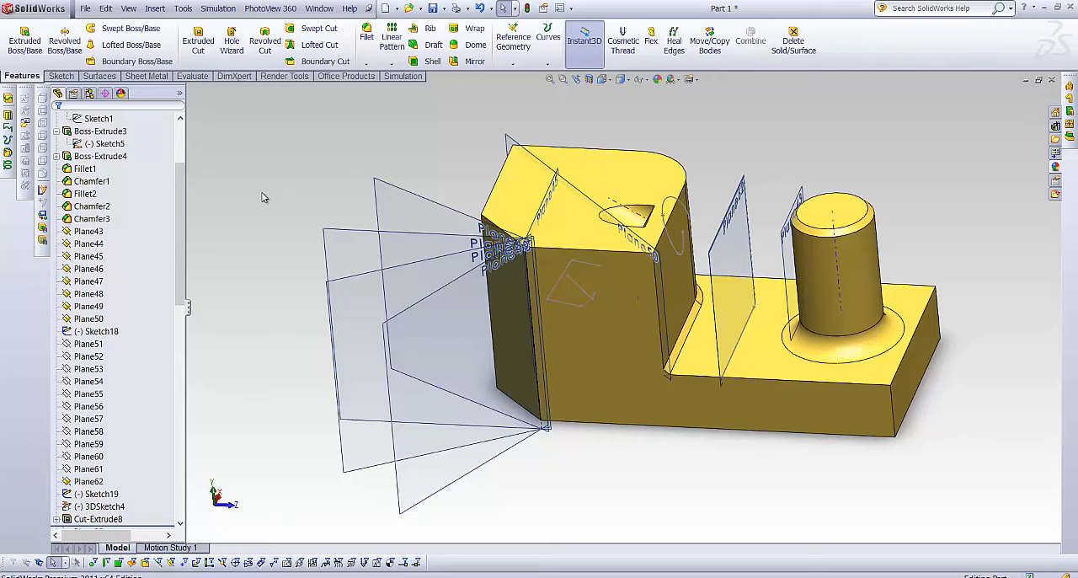
{"action": "left_click", "coordinate": [98, 518]}
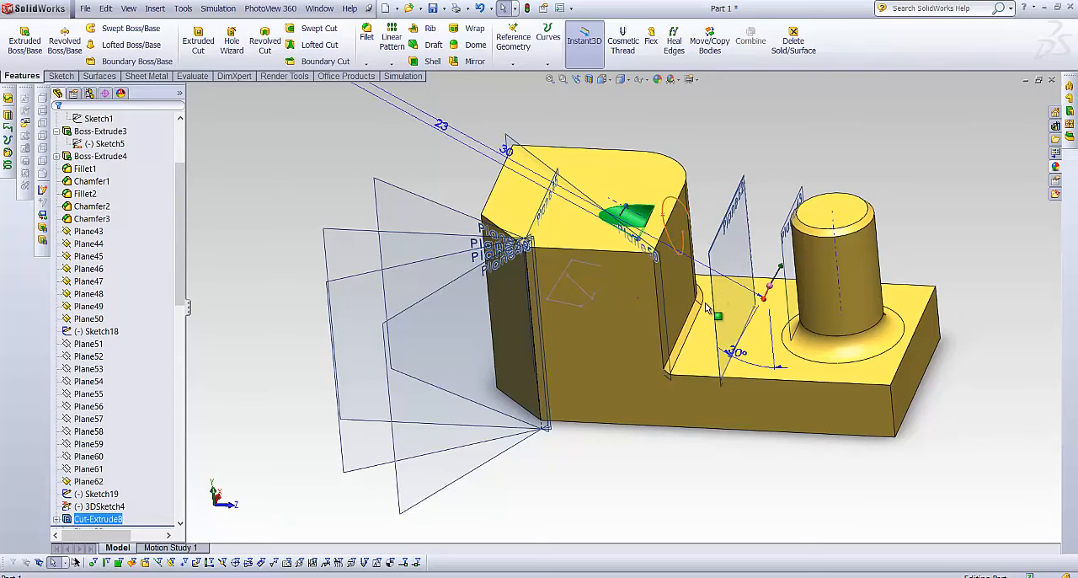